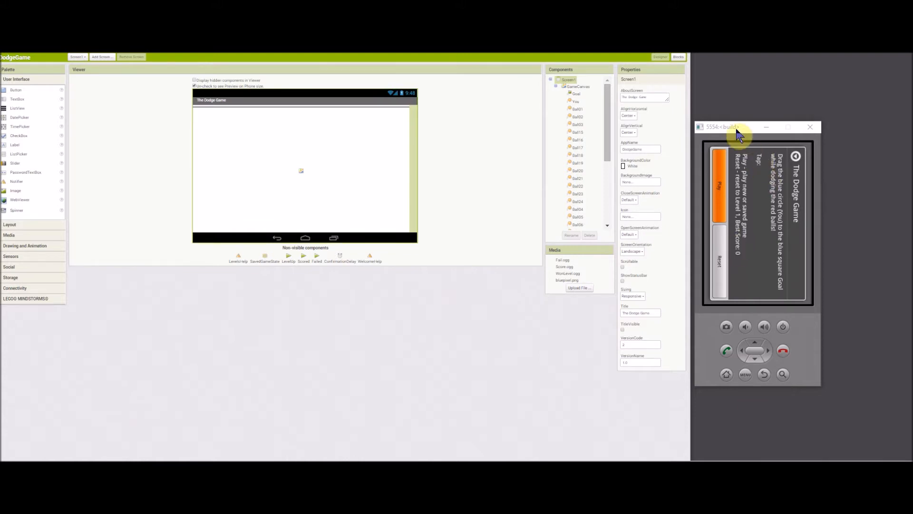
mouse_move(734, 129)
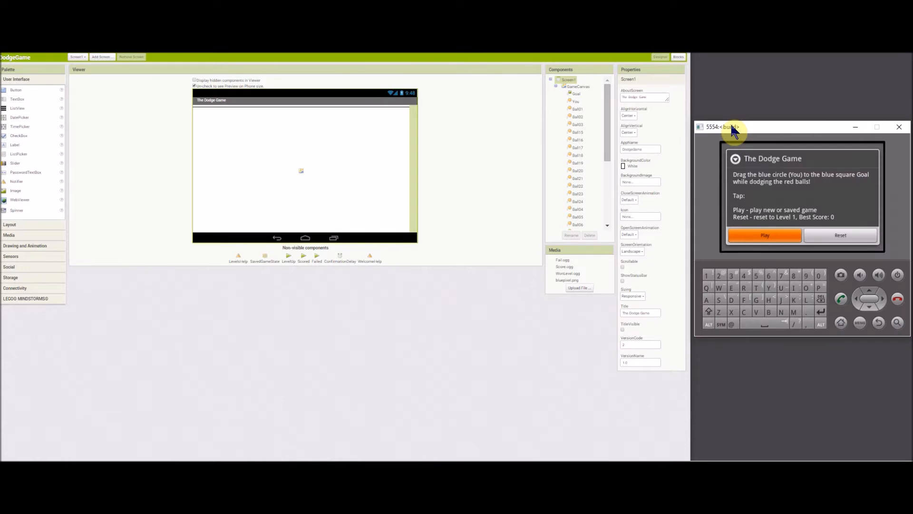
mouse_move(732, 133)
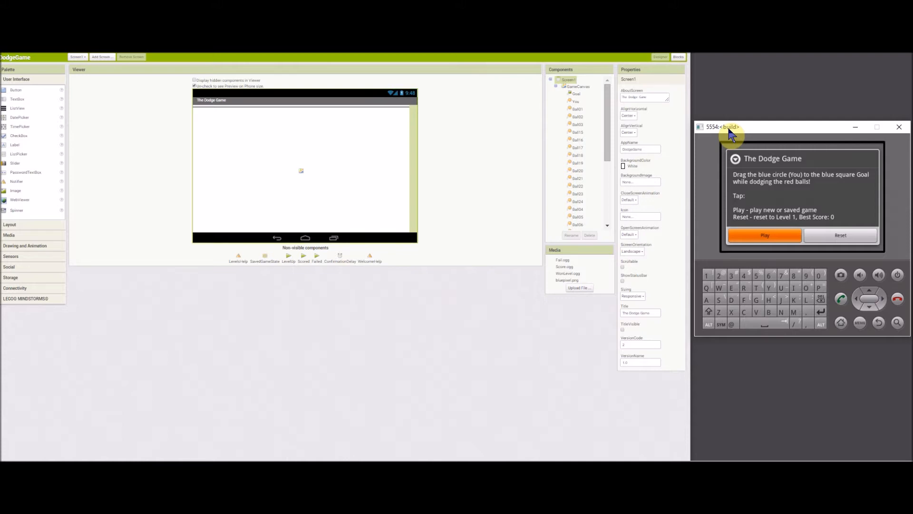
mouse_move(746, 162)
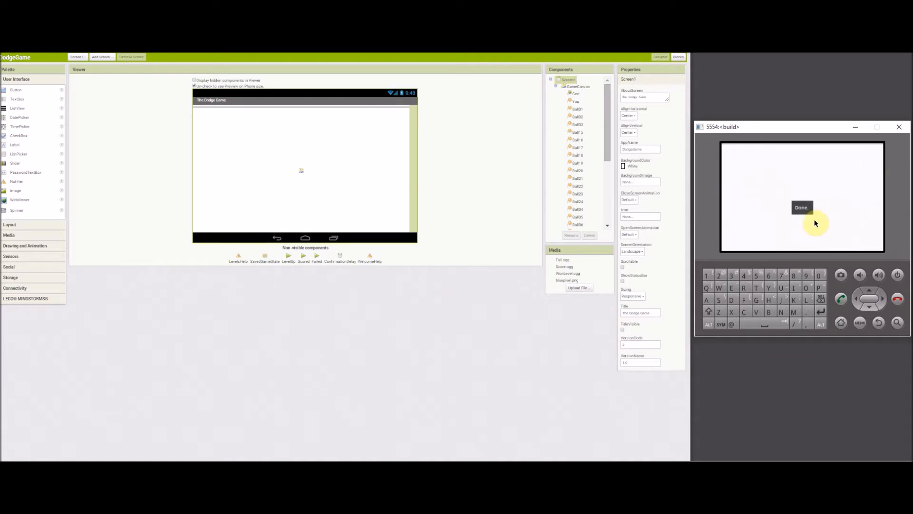
mouse_move(805, 235)
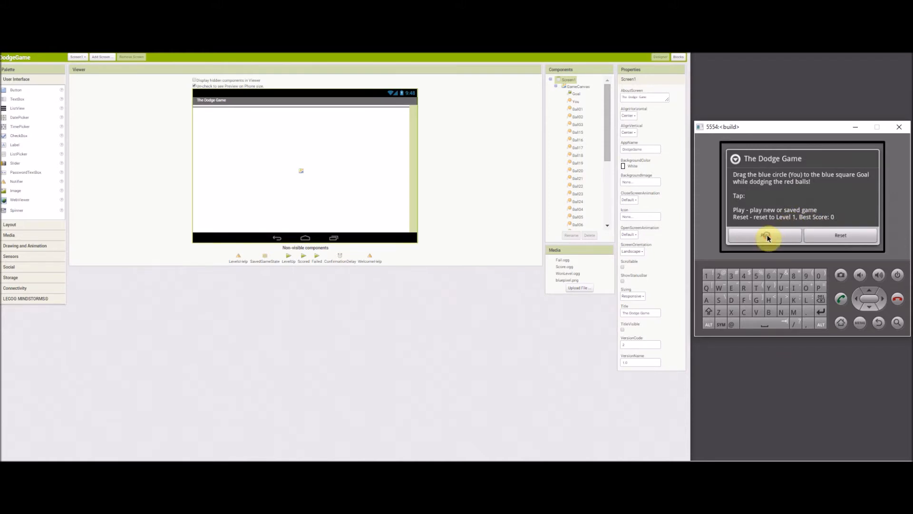
Start a new Dodge Game round and retry after the 'They got you' dialog
left_click(765, 235)
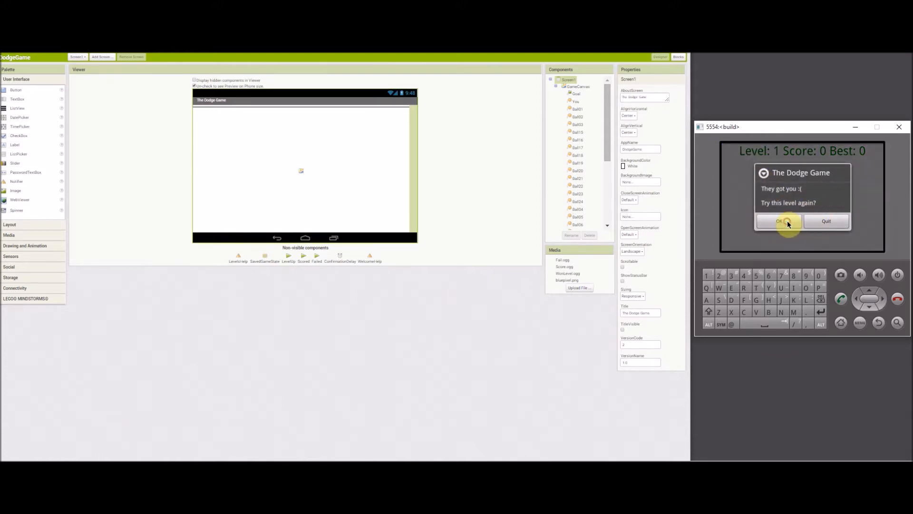
left_click(779, 221)
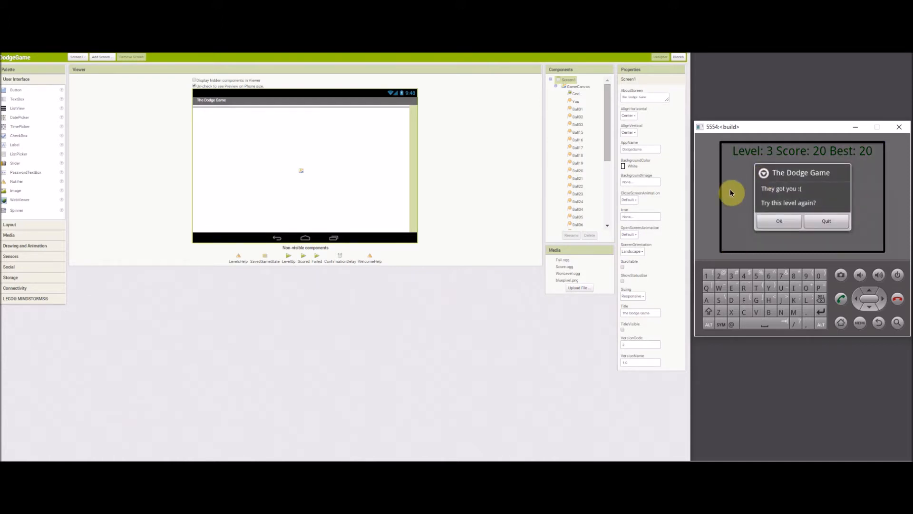
mouse_move(747, 202)
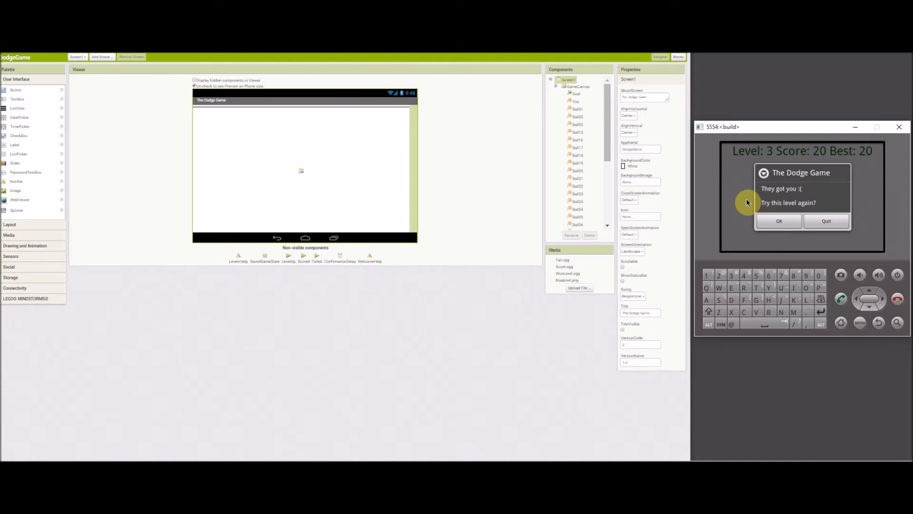
mouse_move(193, 200)
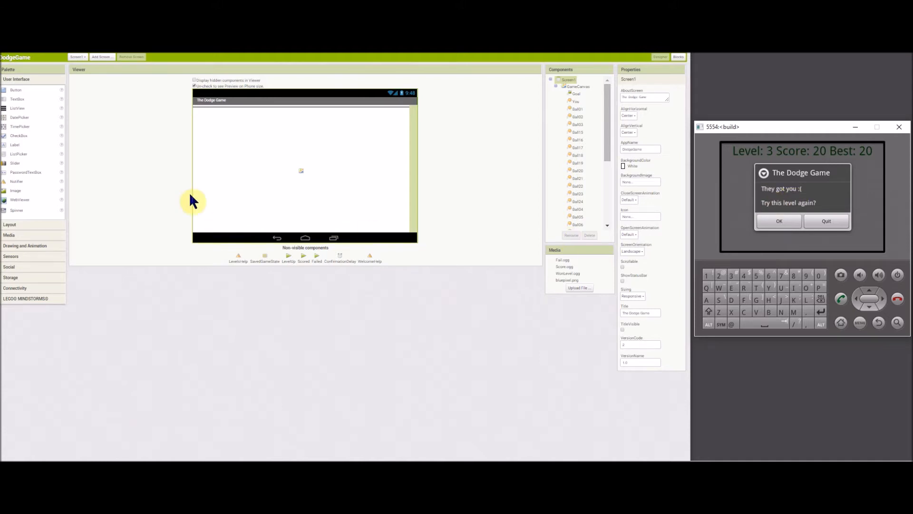
mouse_move(456, 107)
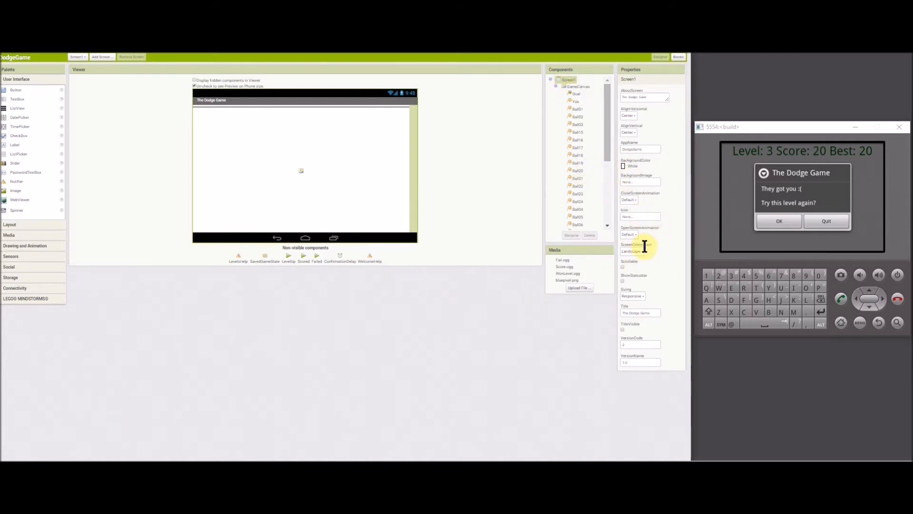
mouse_move(650, 268)
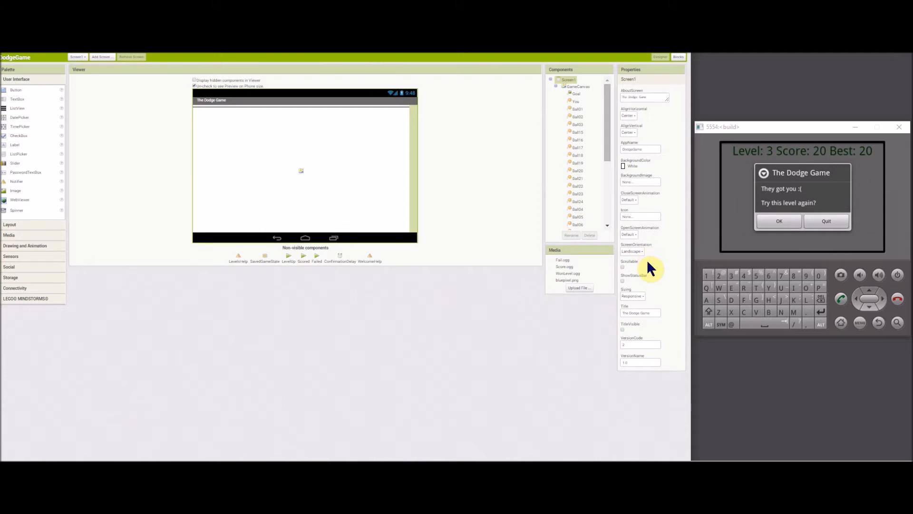
mouse_move(654, 300)
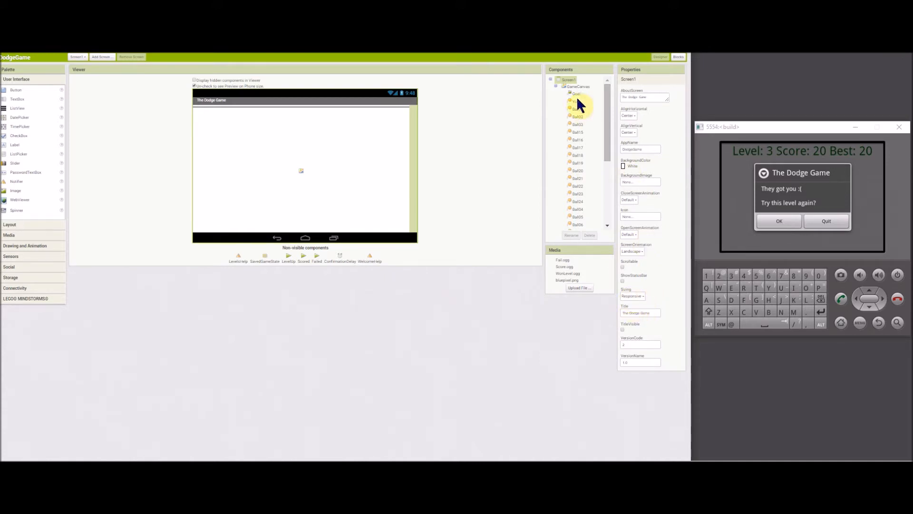
View the properties of GameCanvas, the You sprite, the Goal sprite and Ball01 in turn
left_click(578, 86)
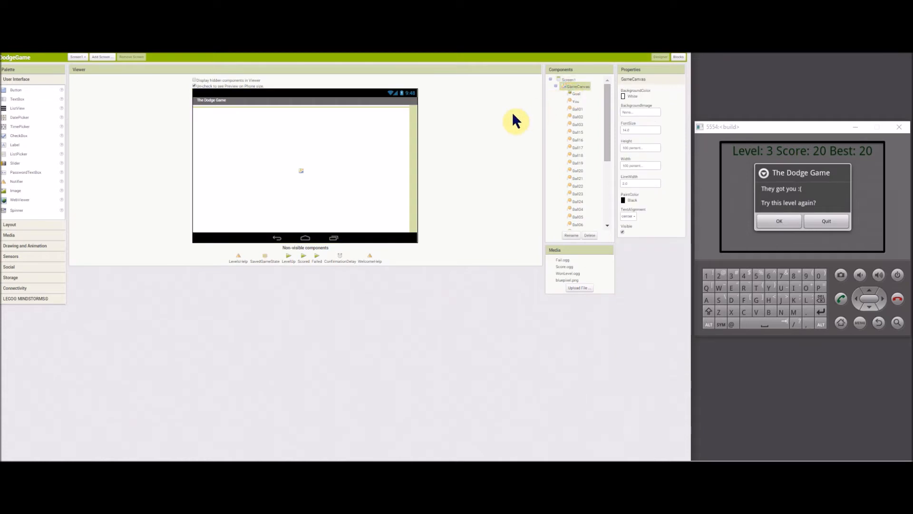
mouse_move(654, 153)
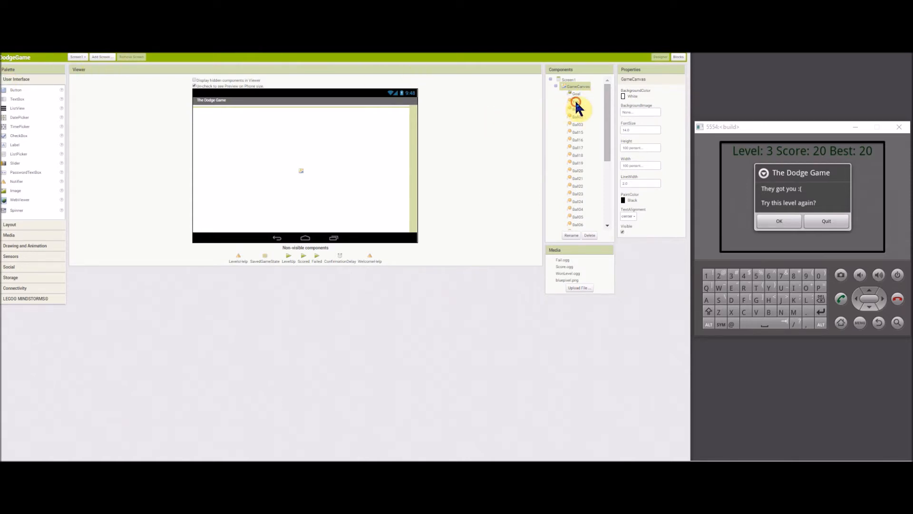
left_click(576, 102)
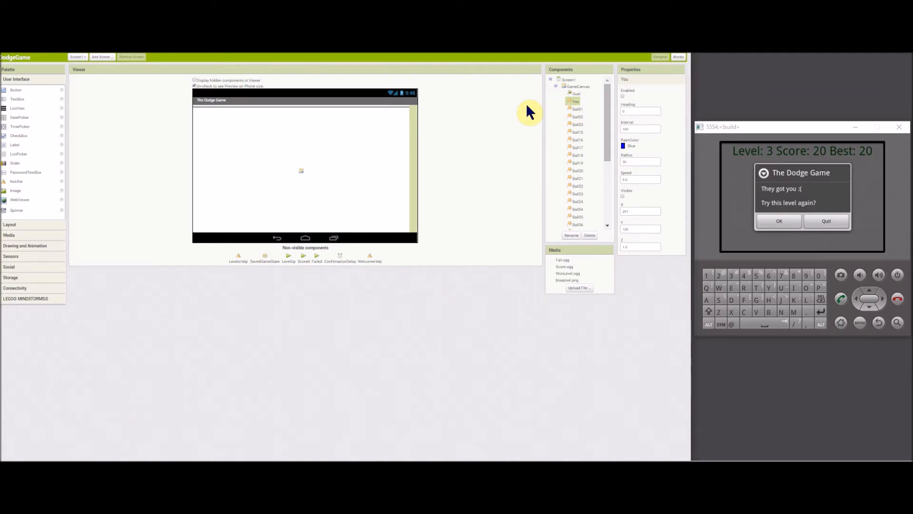
mouse_move(528, 110)
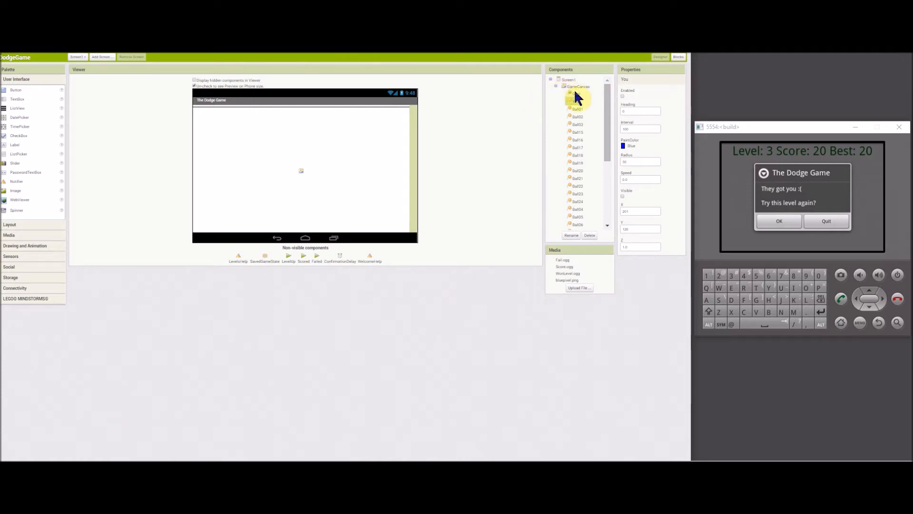
left_click(575, 94)
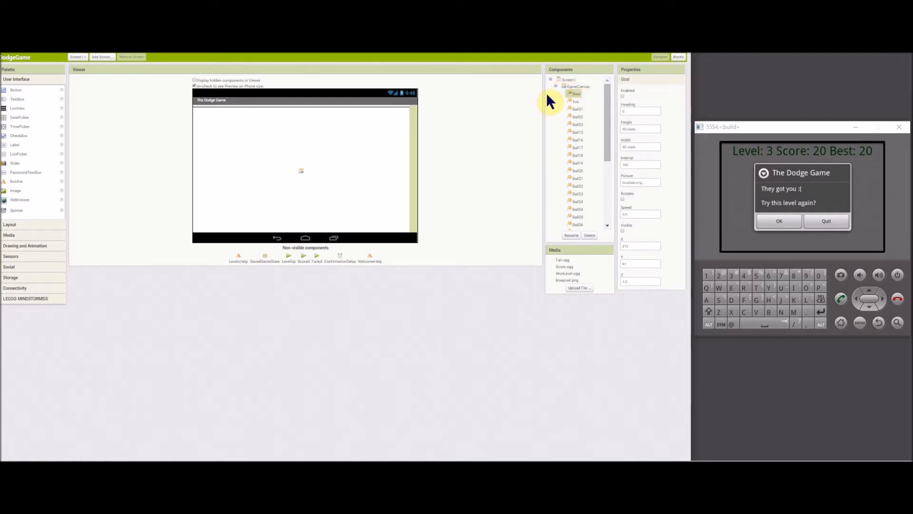
mouse_move(579, 109)
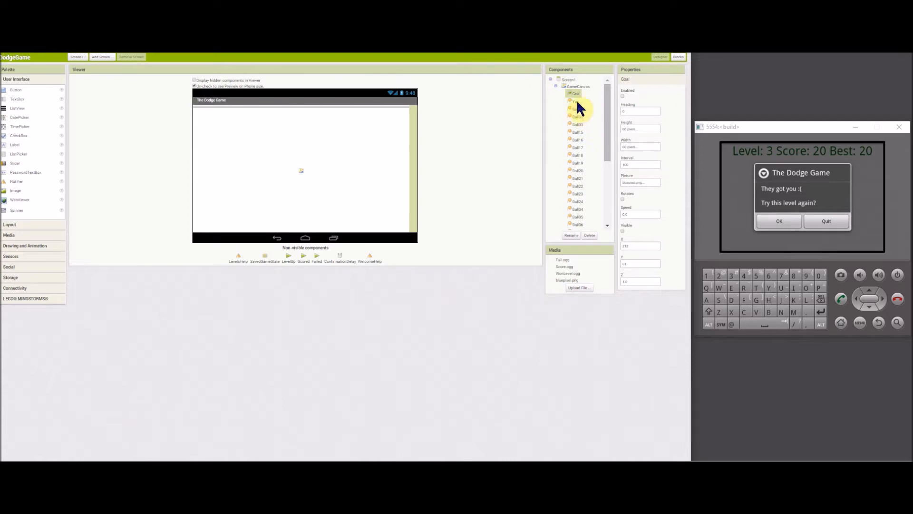
left_click(577, 109)
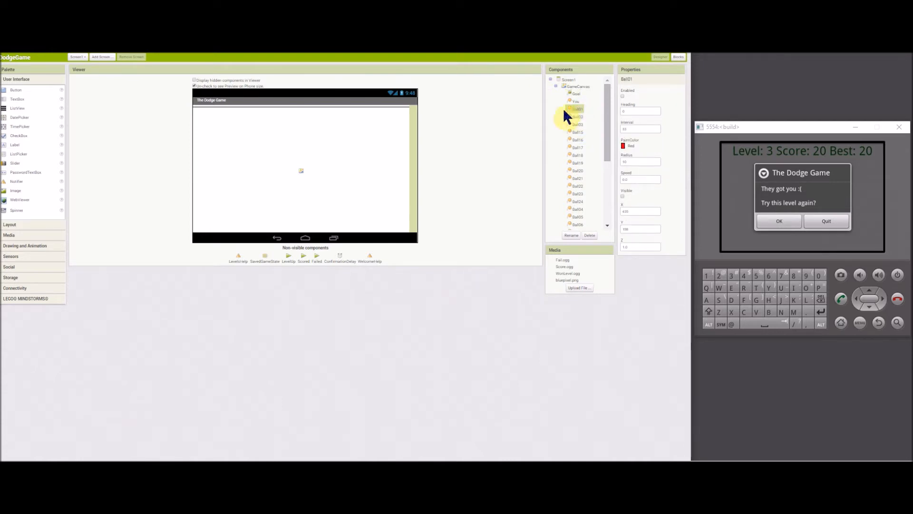
mouse_move(517, 119)
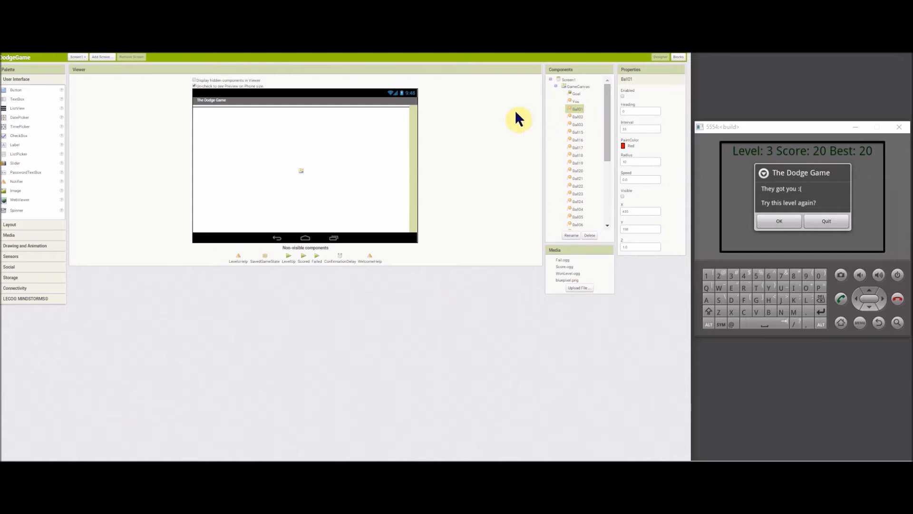
mouse_move(511, 120)
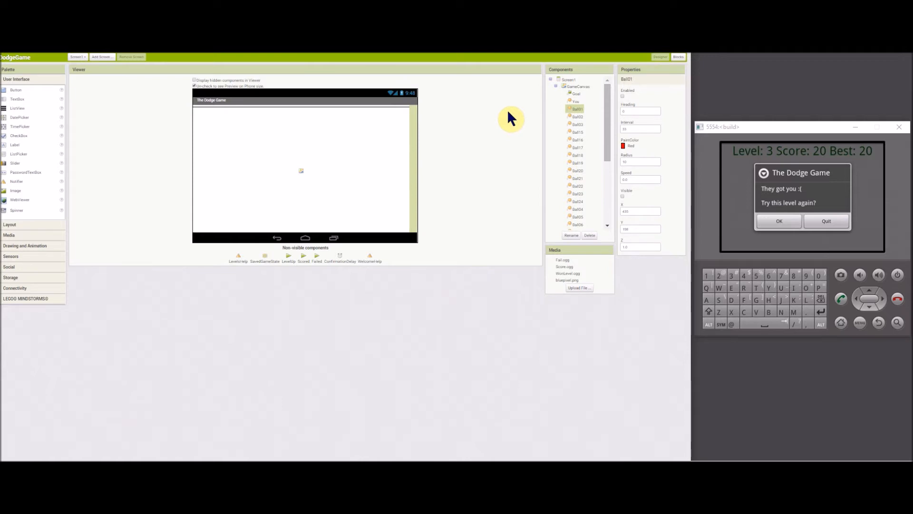
mouse_move(527, 124)
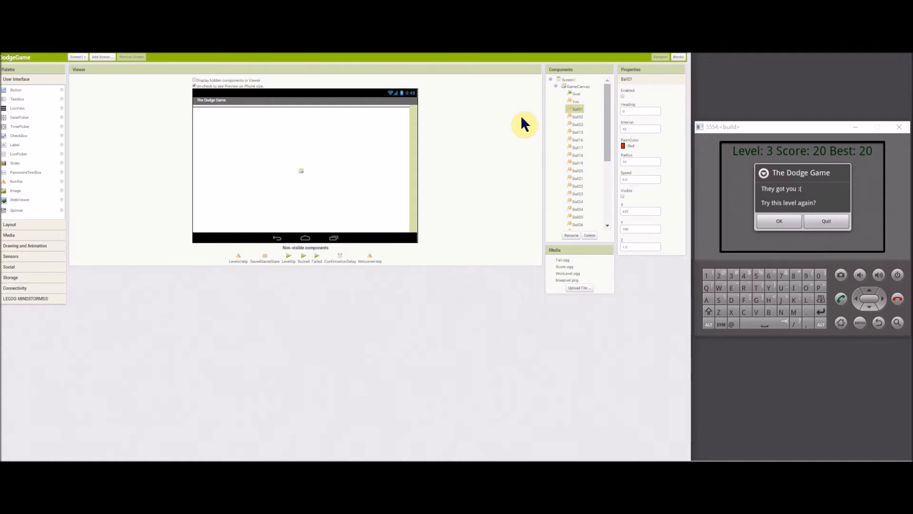
mouse_move(530, 127)
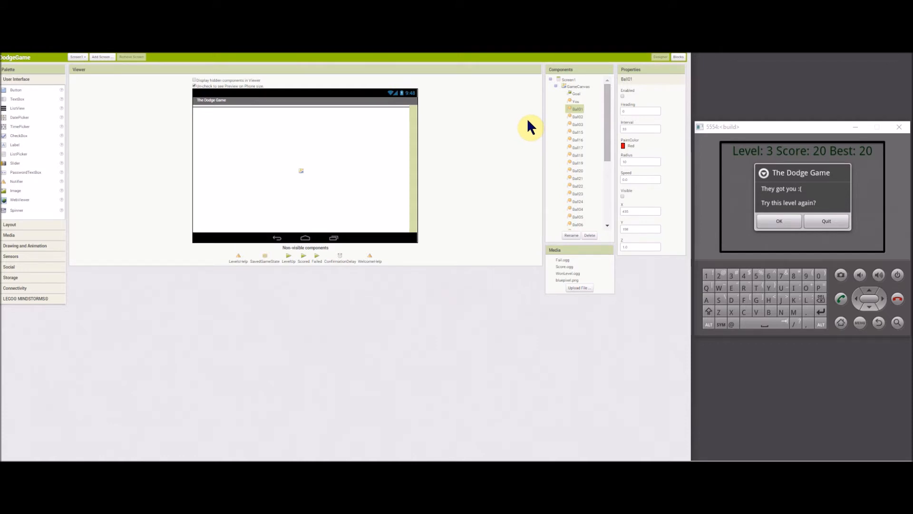
mouse_move(610, 150)
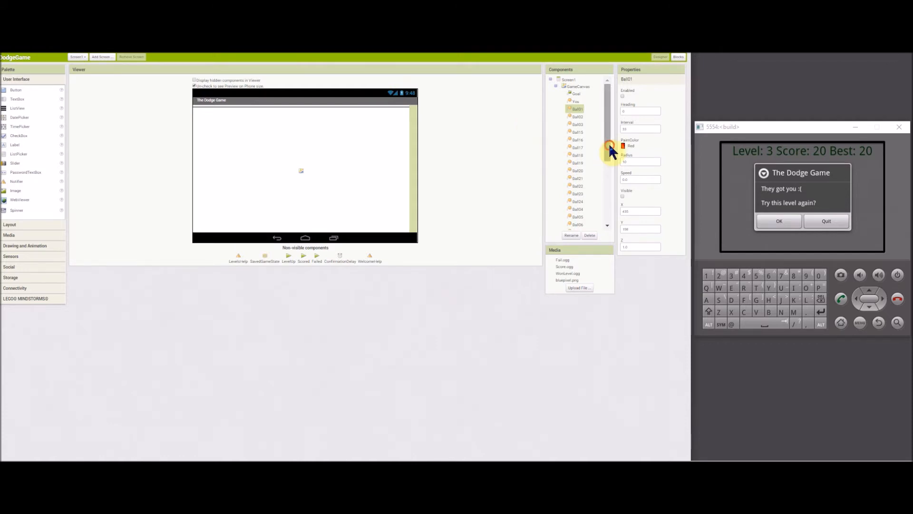
View the properties of the LevelsHelp and WelcomeHelp components, returning to LevelsHelp
scroll("down", 3)
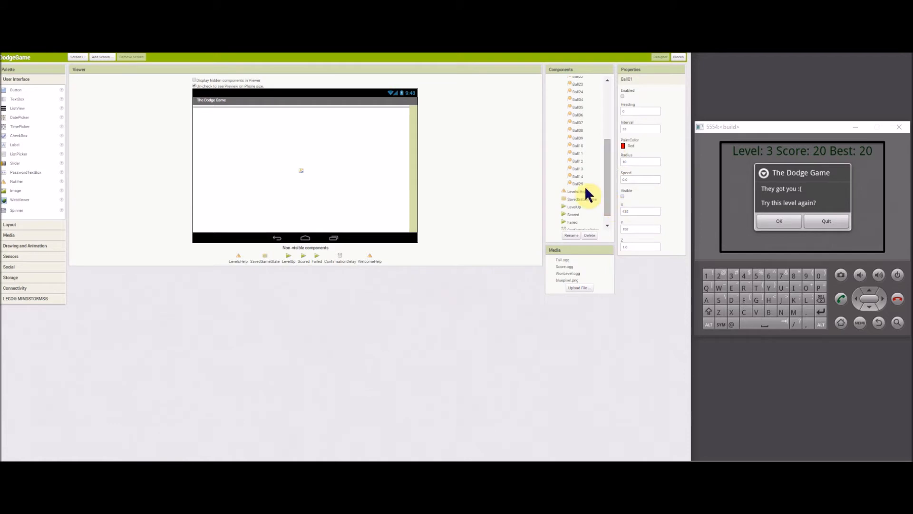
left_click(576, 191)
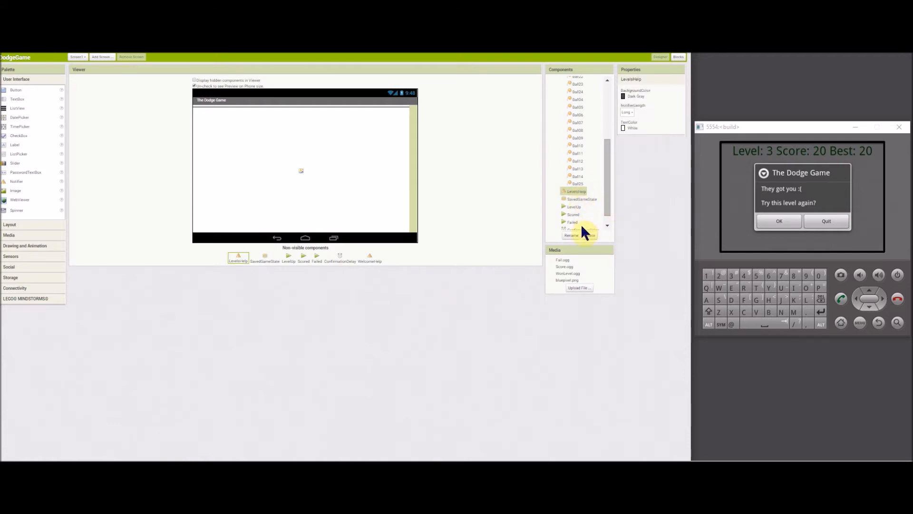
scroll("down", 3)
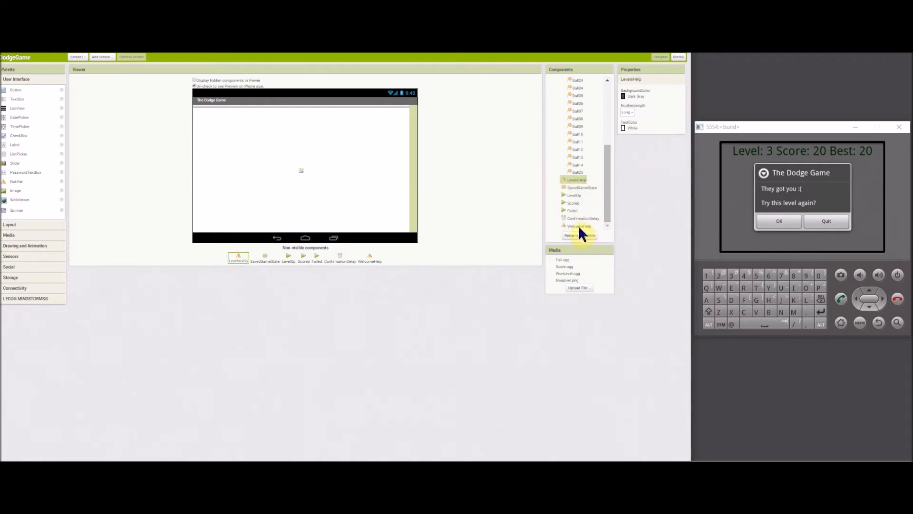
left_click(578, 226)
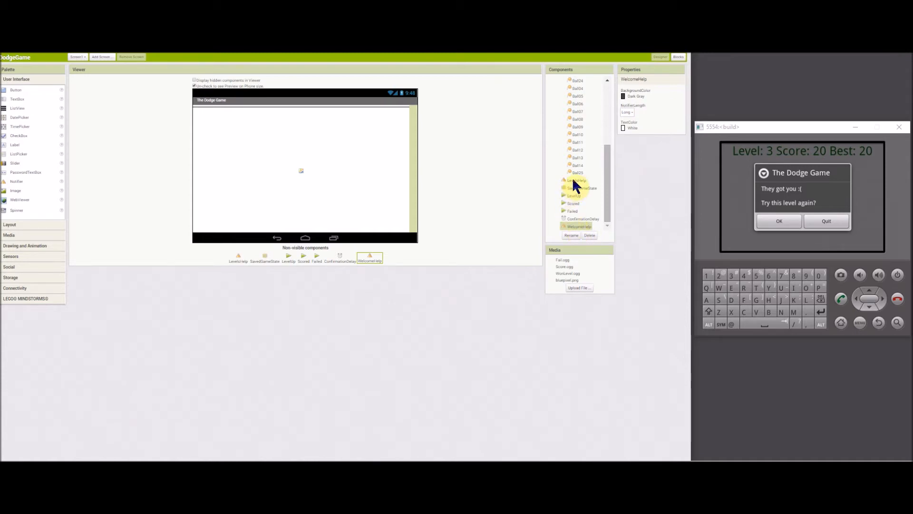
left_click(576, 179)
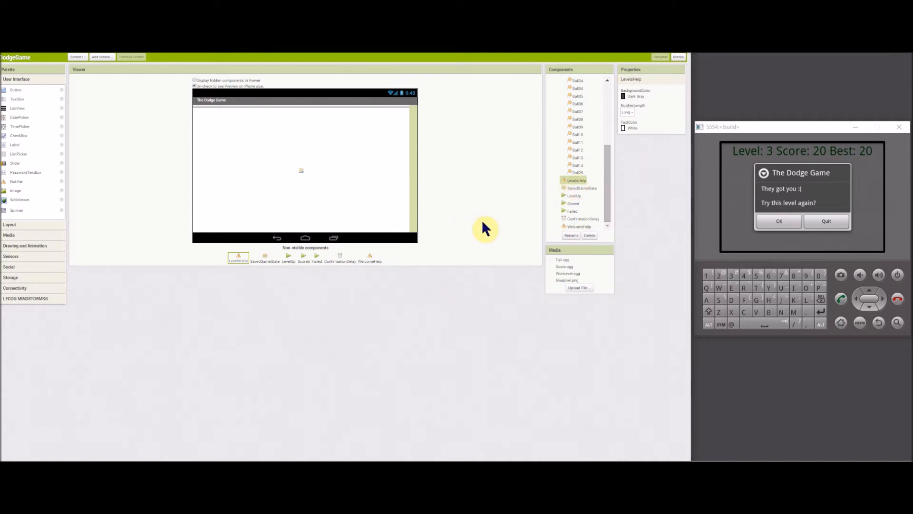
mouse_move(573, 198)
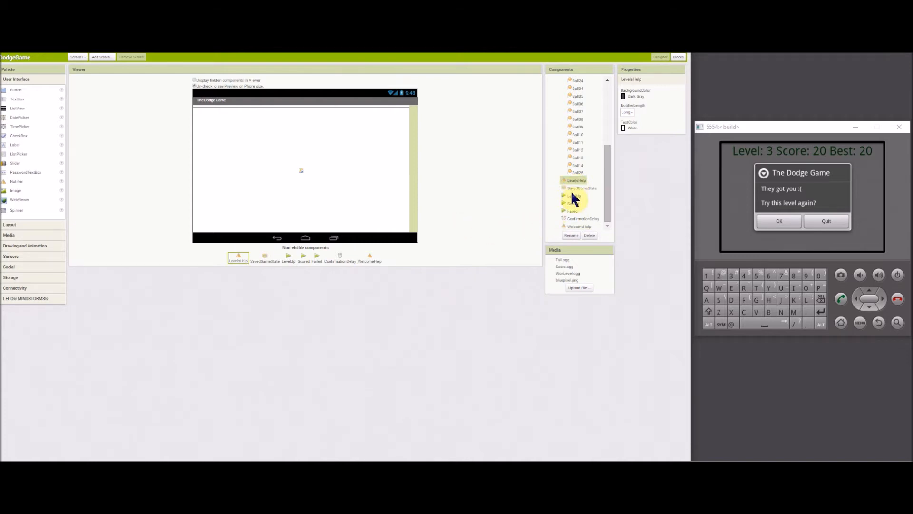
View the LevelUp, Scored and Failed sound settings, ending on the ConfirmationDelay timer
left_click(573, 195)
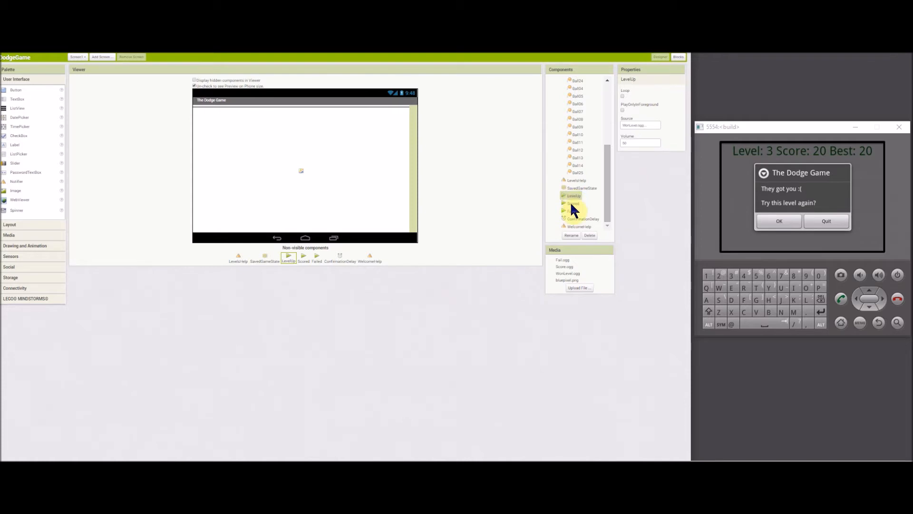
left_click(573, 203)
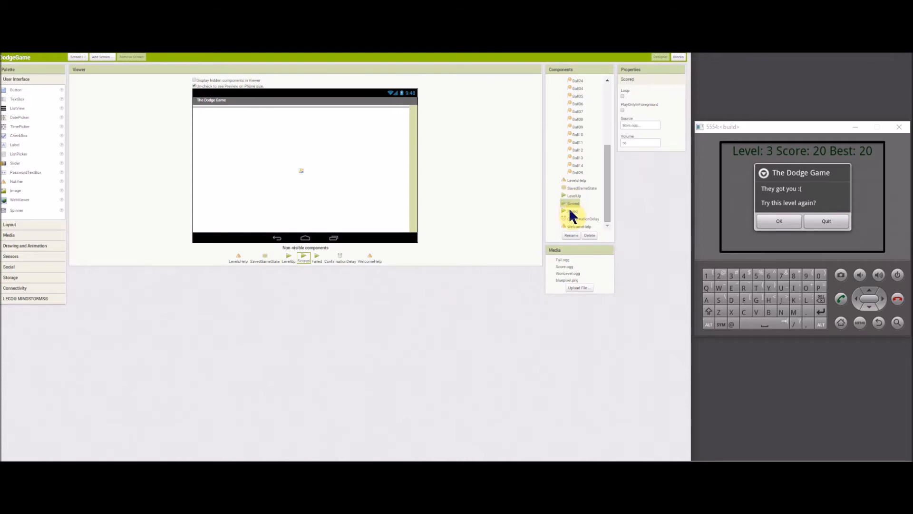
left_click(572, 210)
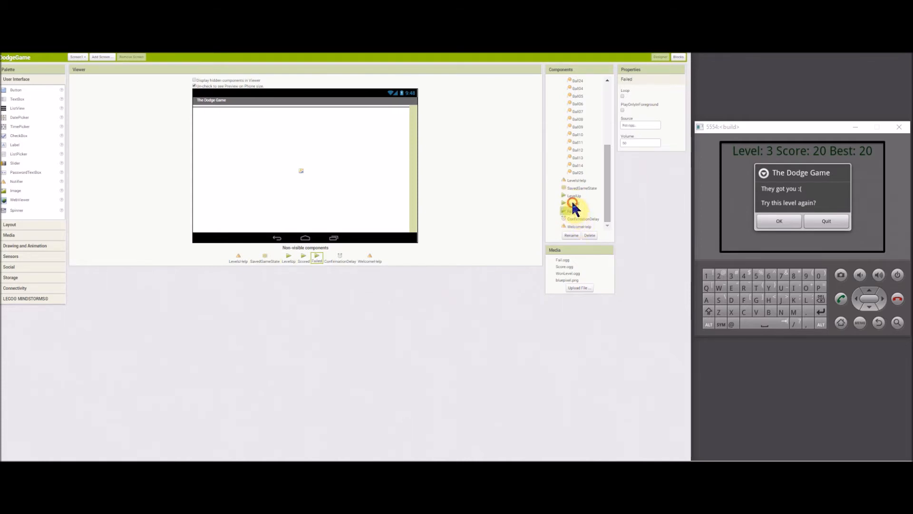
left_click(573, 203)
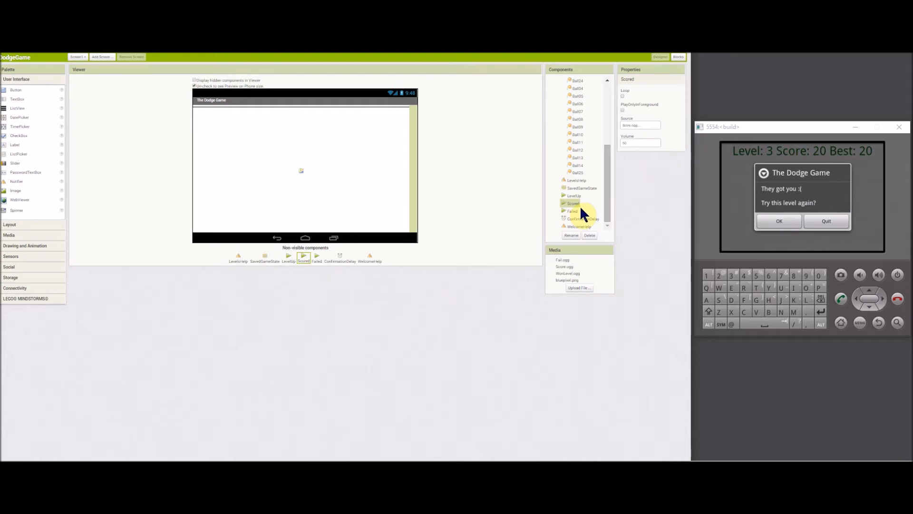
mouse_move(609, 202)
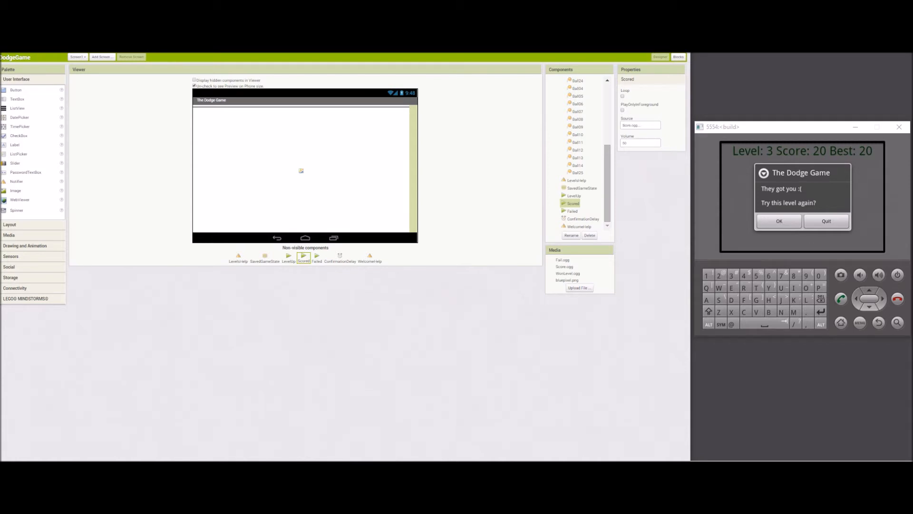
mouse_move(562, 229)
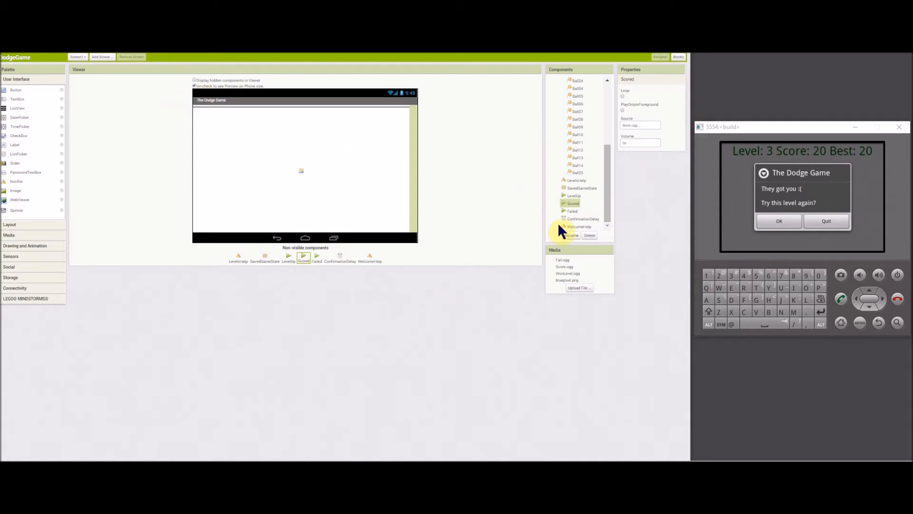
left_click(582, 218)
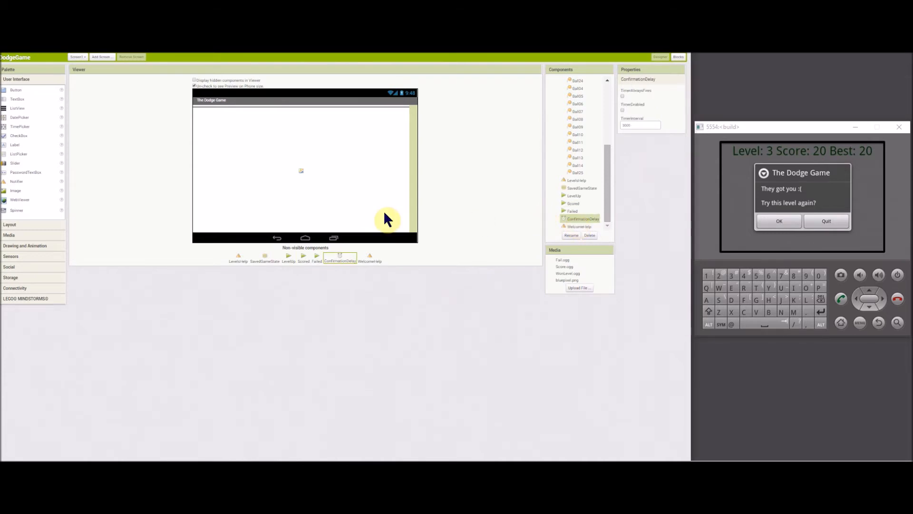
mouse_move(328, 208)
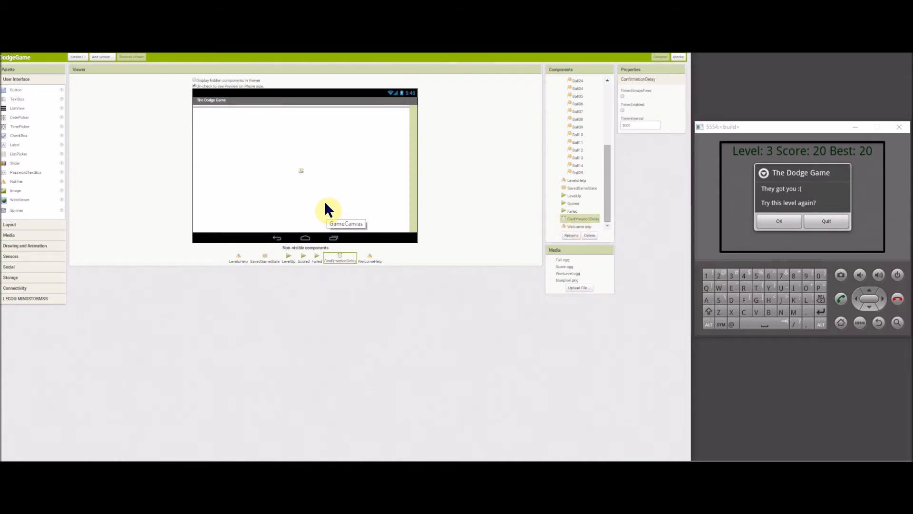
mouse_move(302, 205)
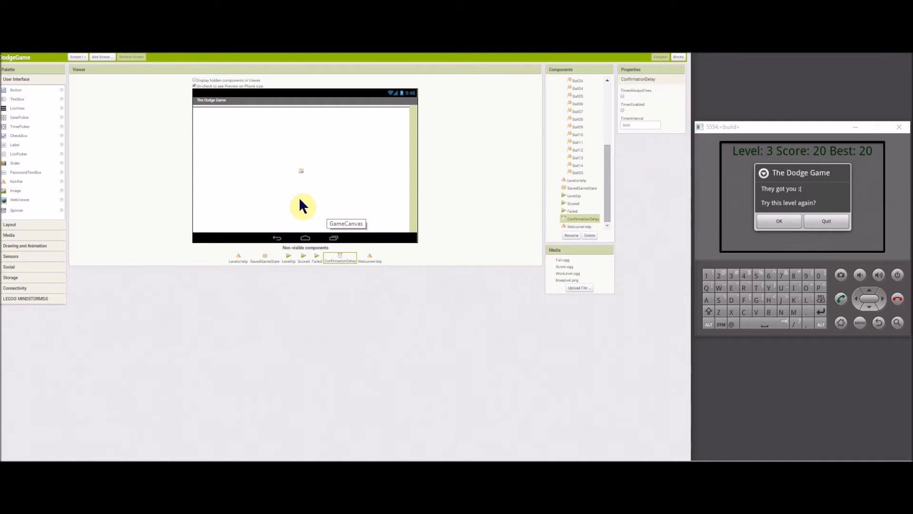
mouse_move(357, 205)
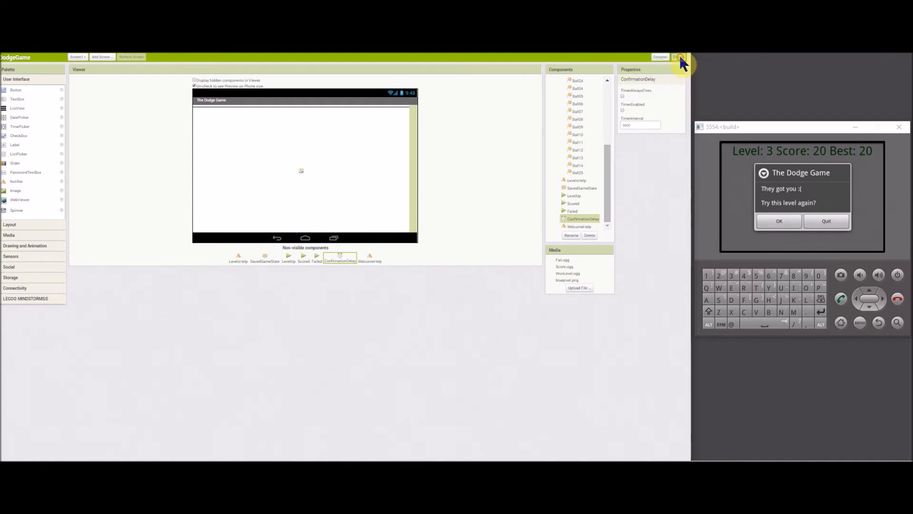
Switch to the Blocks Editor and set the dodge balls 'make a list' block to Inline Inputs
left_click(670, 56)
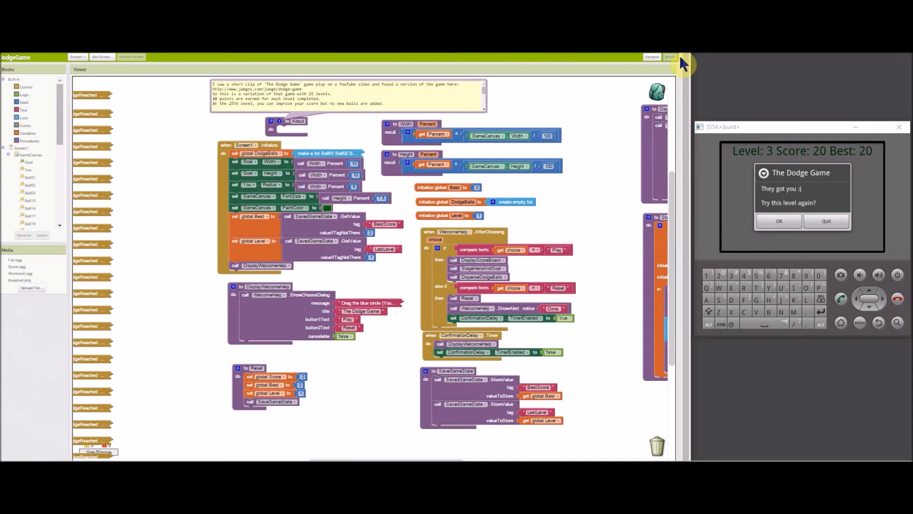
mouse_move(628, 67)
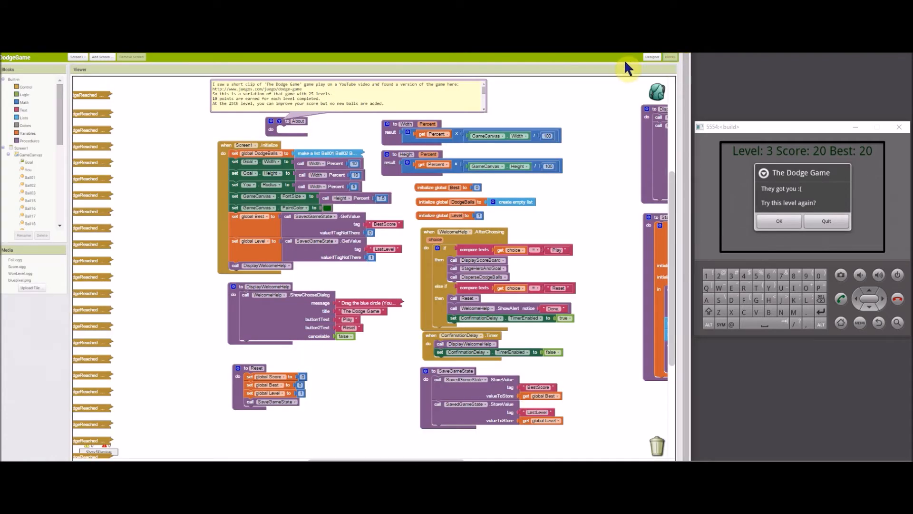
mouse_move(269, 132)
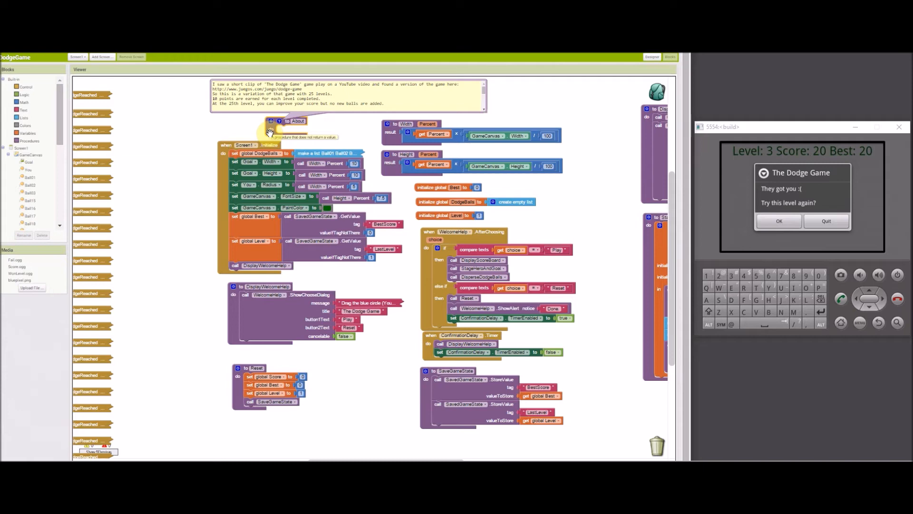
mouse_move(255, 138)
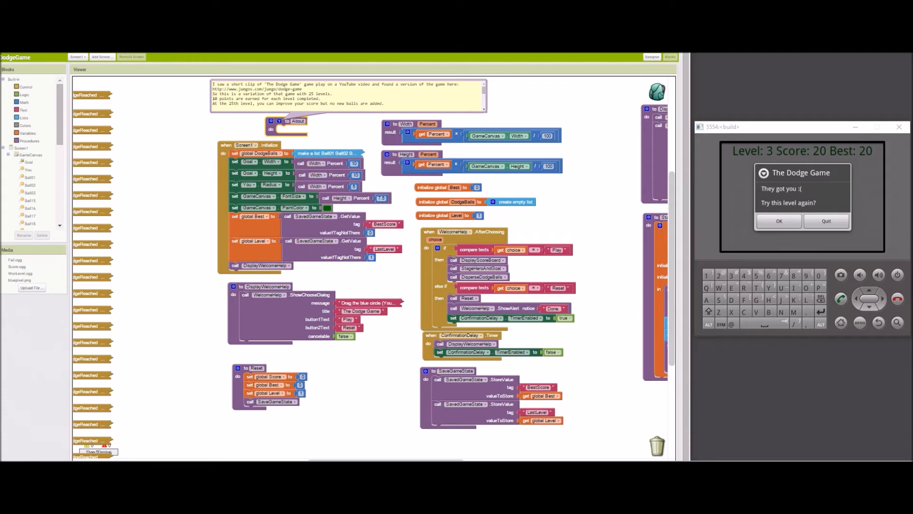
mouse_move(167, 138)
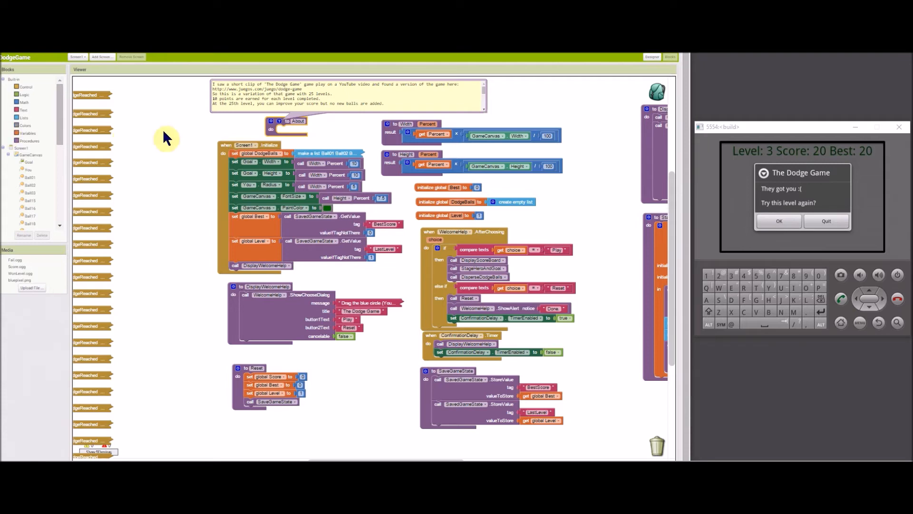
mouse_move(223, 157)
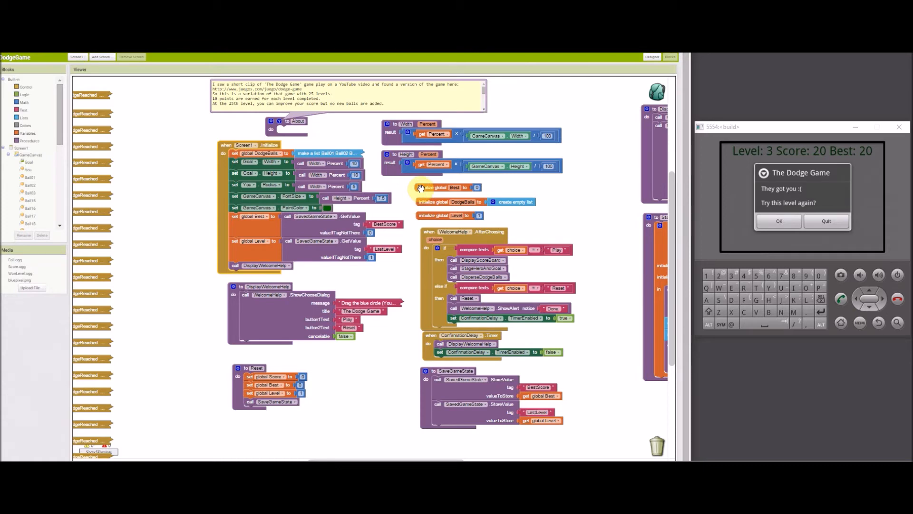
mouse_move(443, 187)
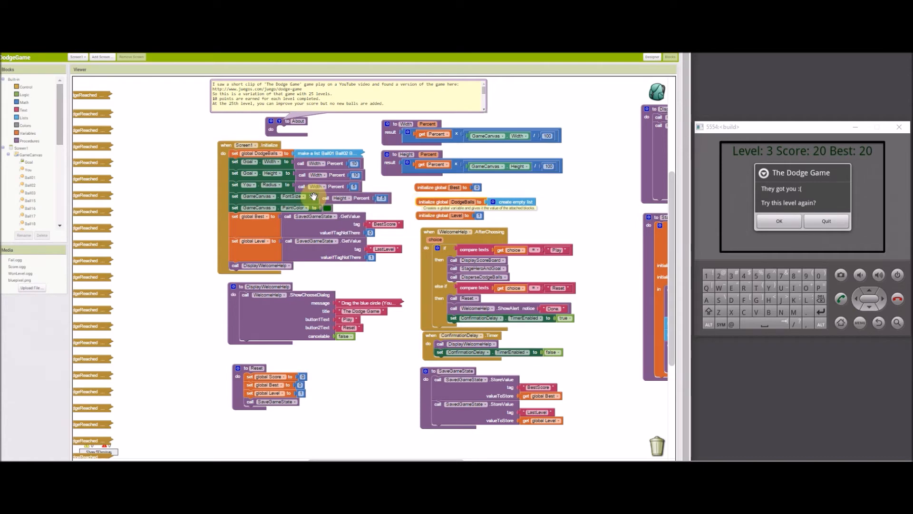
right_click(326, 153)
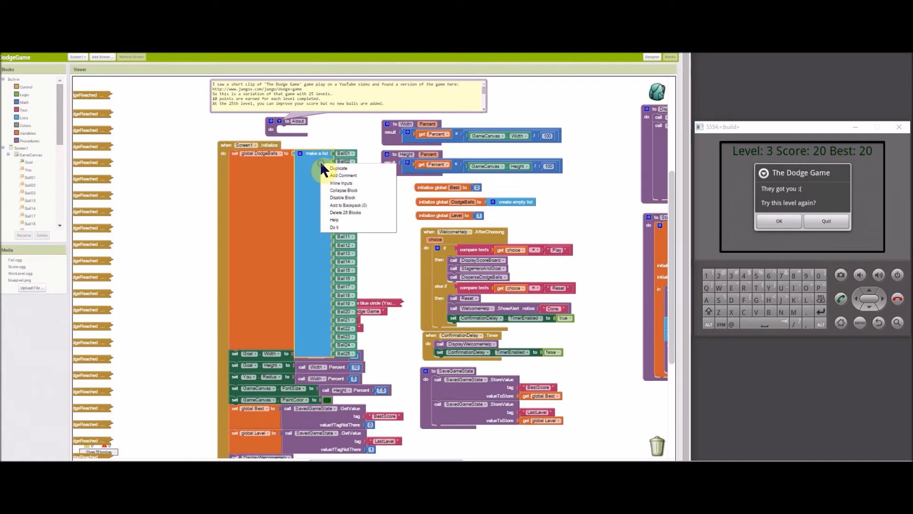
left_click(344, 190)
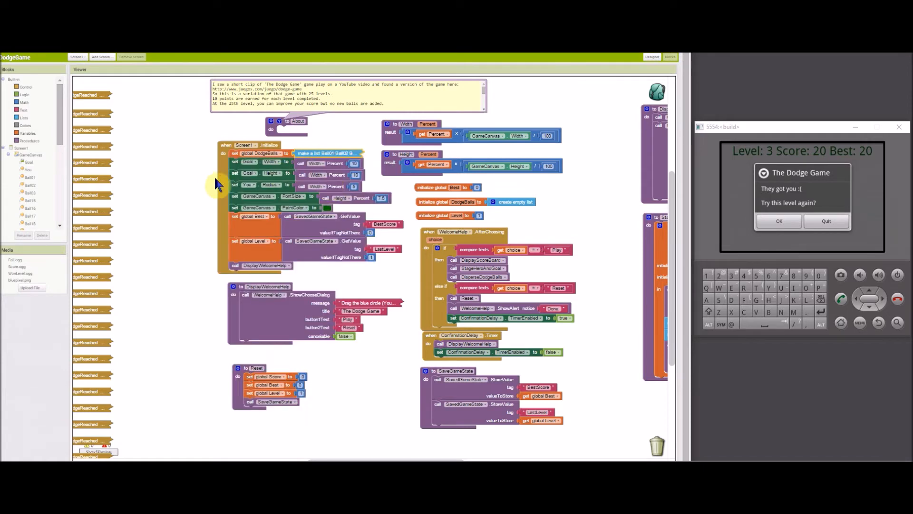
mouse_move(210, 184)
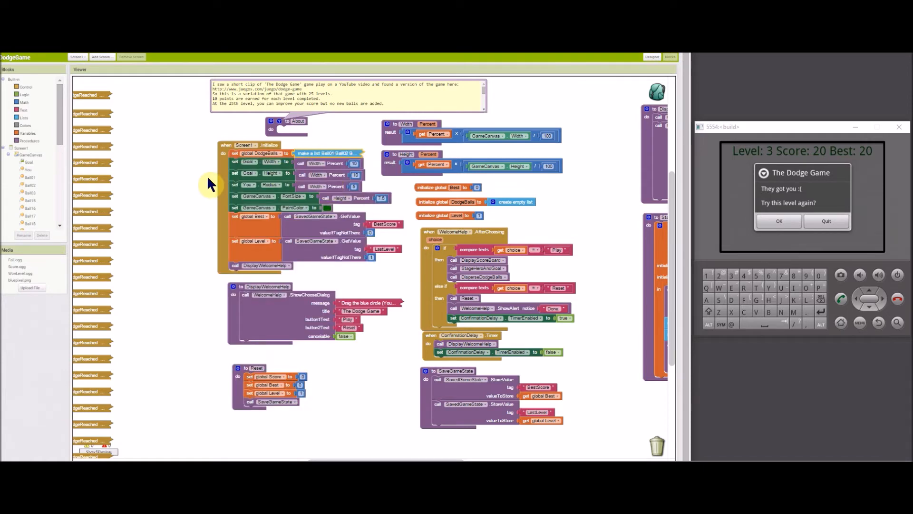
mouse_move(219, 177)
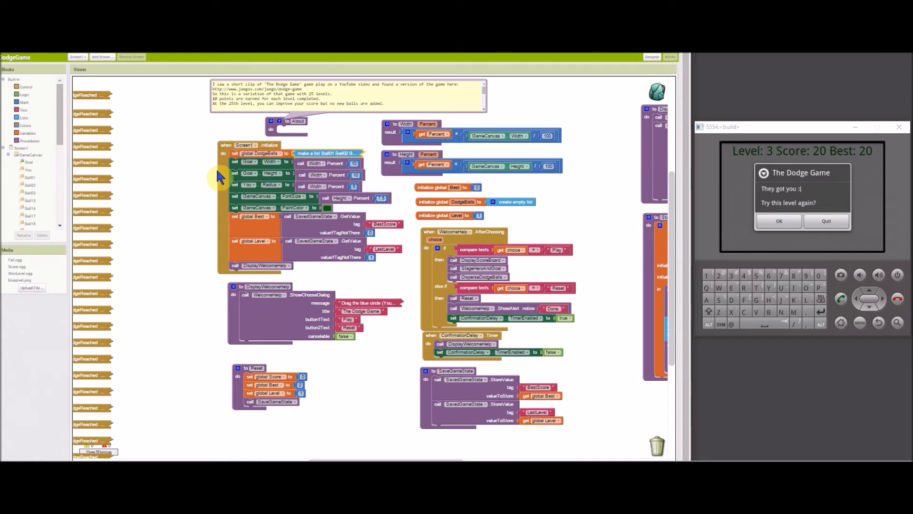
mouse_move(217, 172)
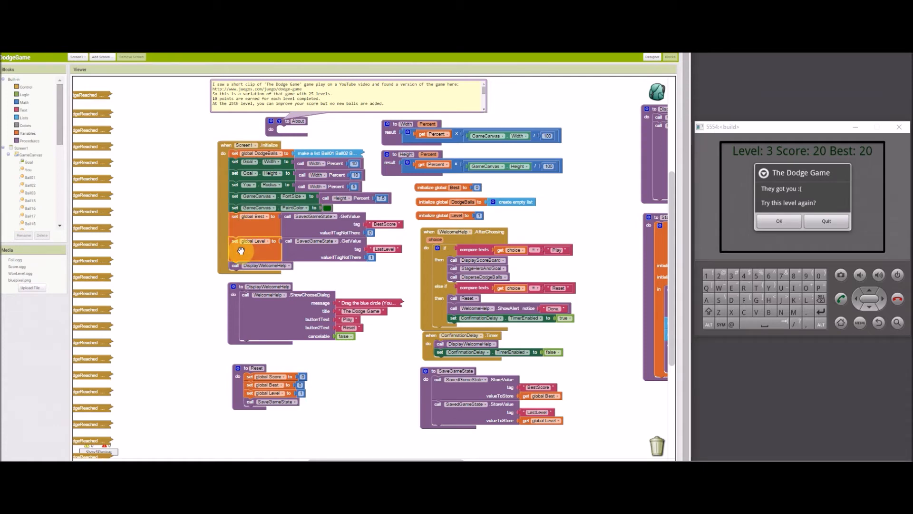
mouse_move(240, 251)
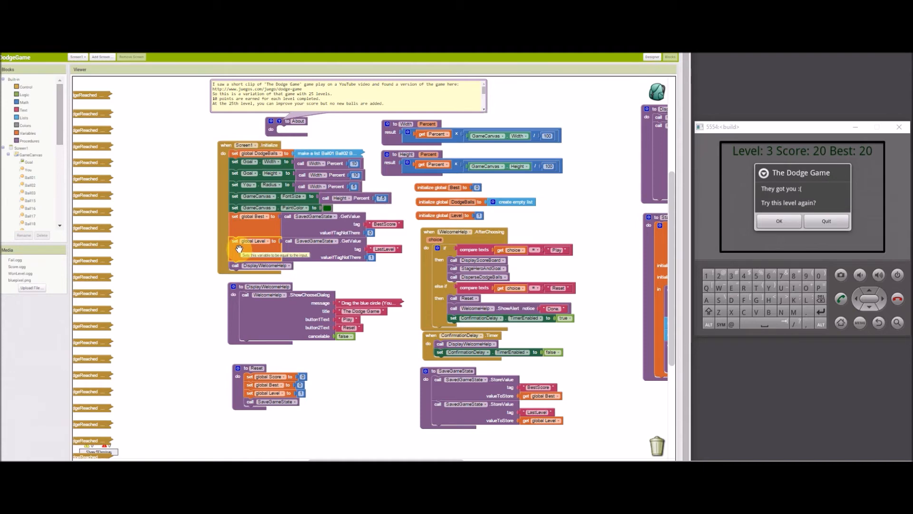
mouse_move(277, 220)
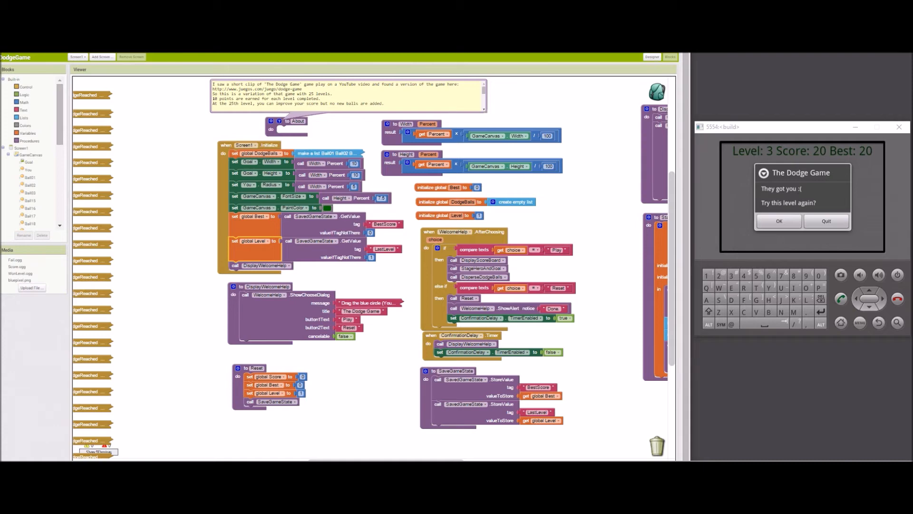
mouse_move(184, 211)
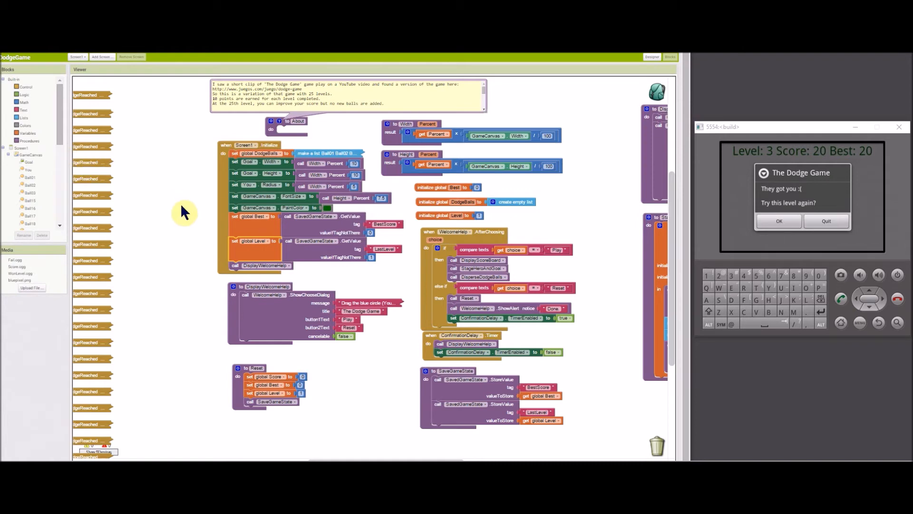
mouse_move(228, 304)
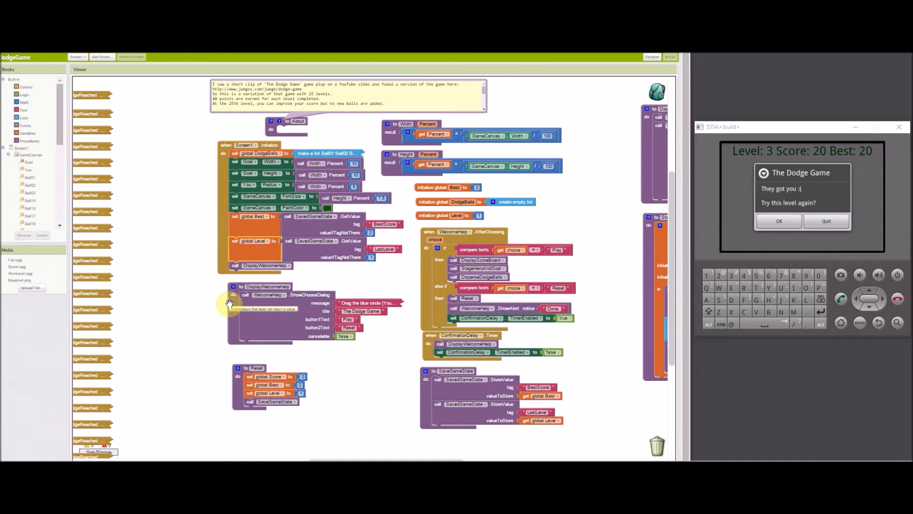
mouse_move(413, 279)
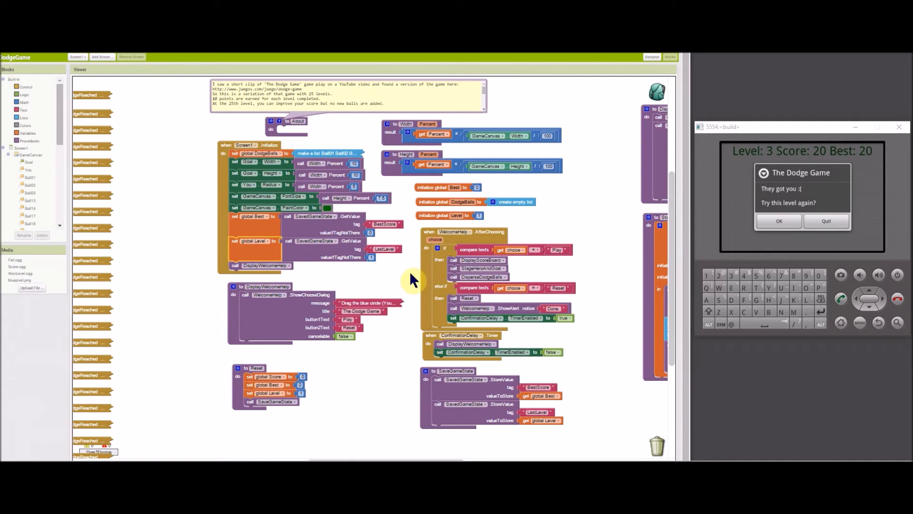
mouse_move(440, 251)
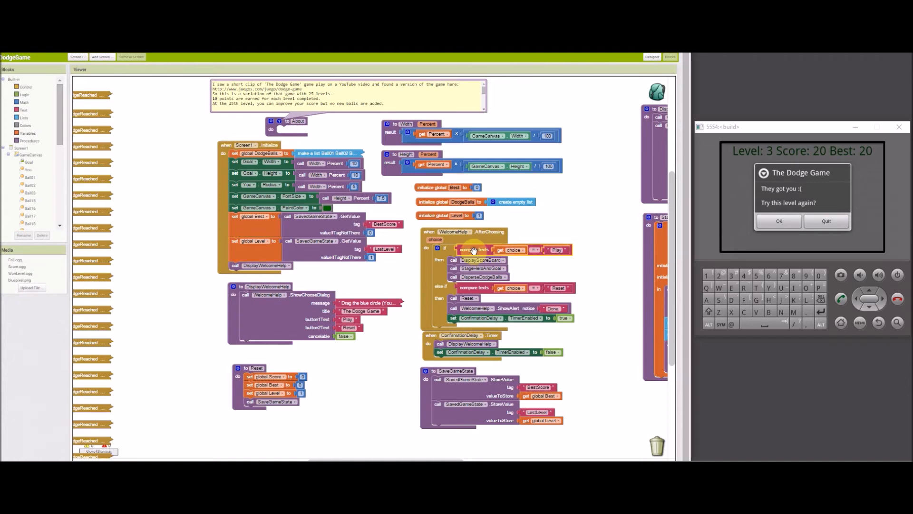
mouse_move(476, 287)
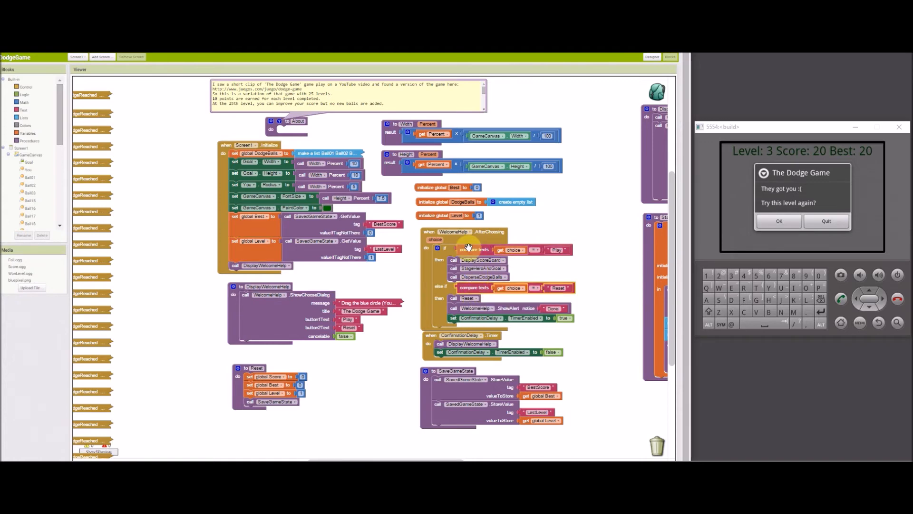
mouse_move(472, 249)
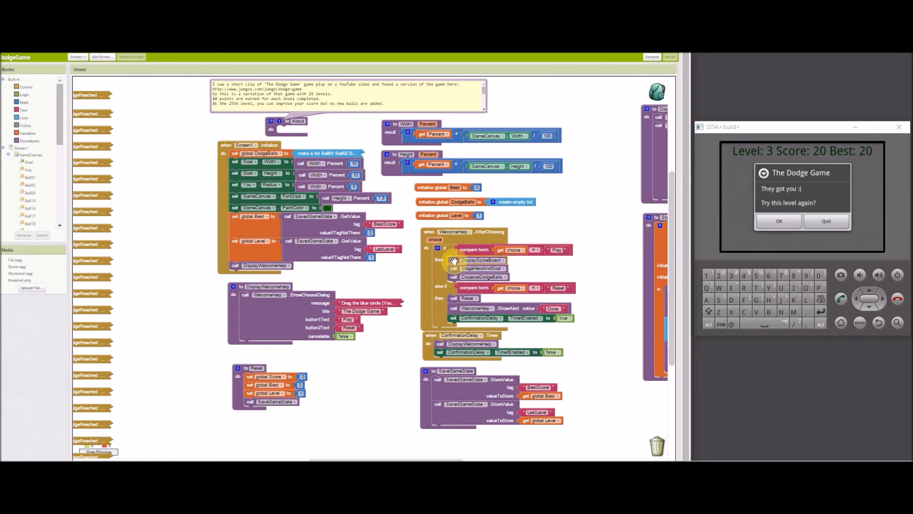
mouse_move(479, 260)
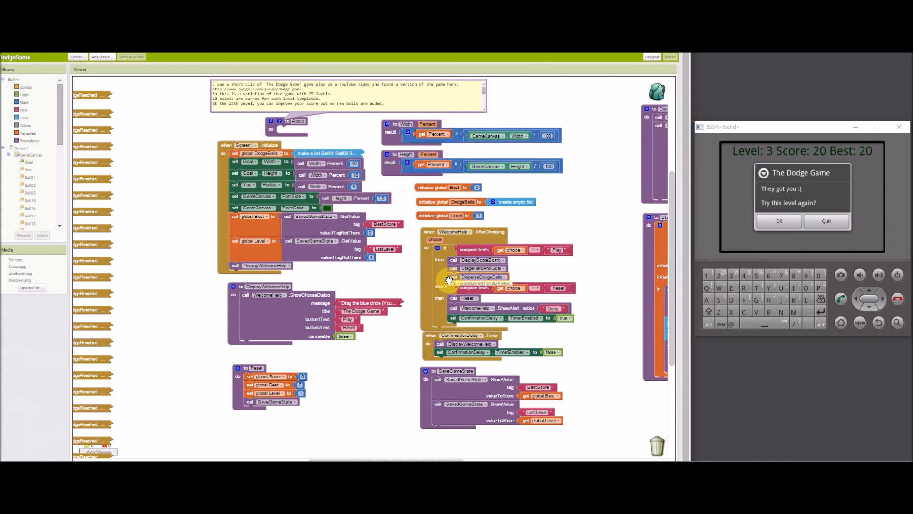
mouse_move(462, 288)
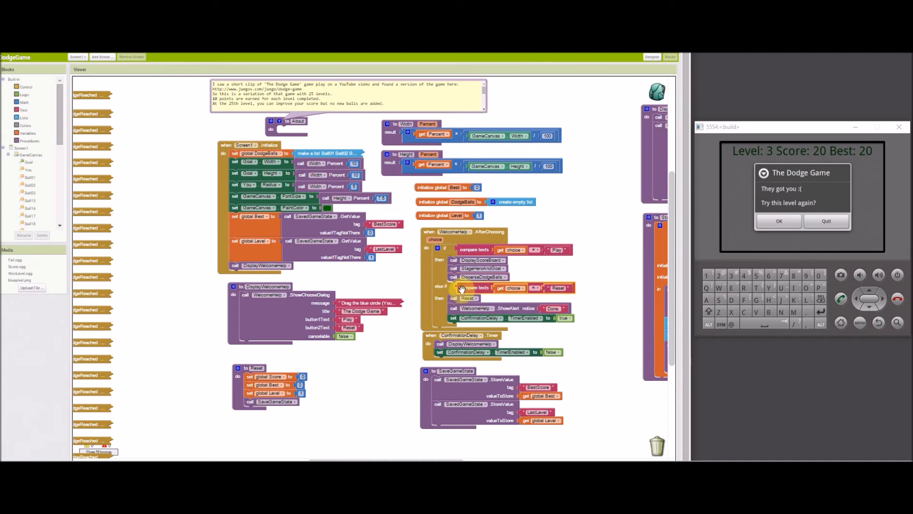
mouse_move(472, 287)
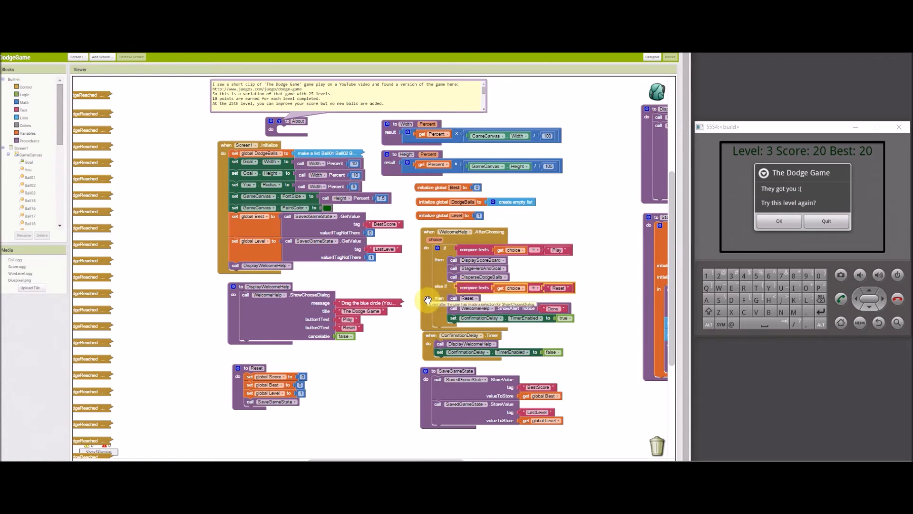
mouse_move(434, 308)
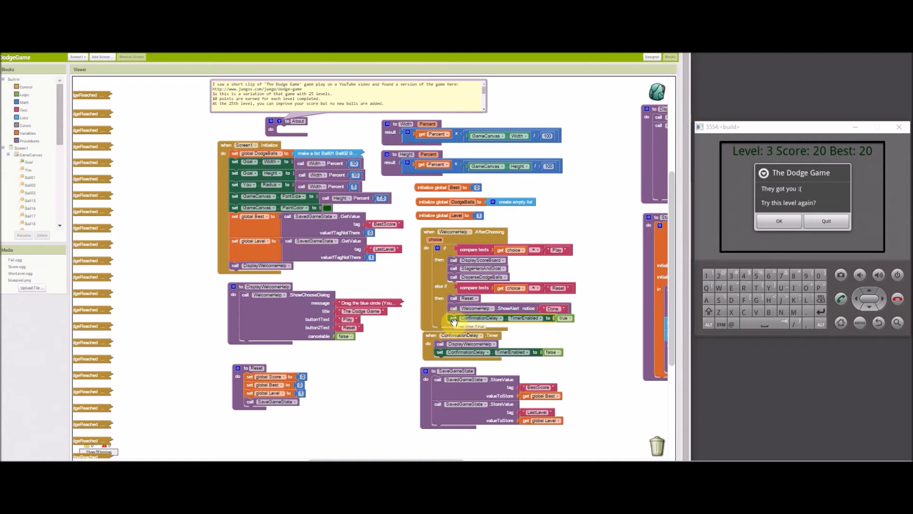
mouse_move(427, 343)
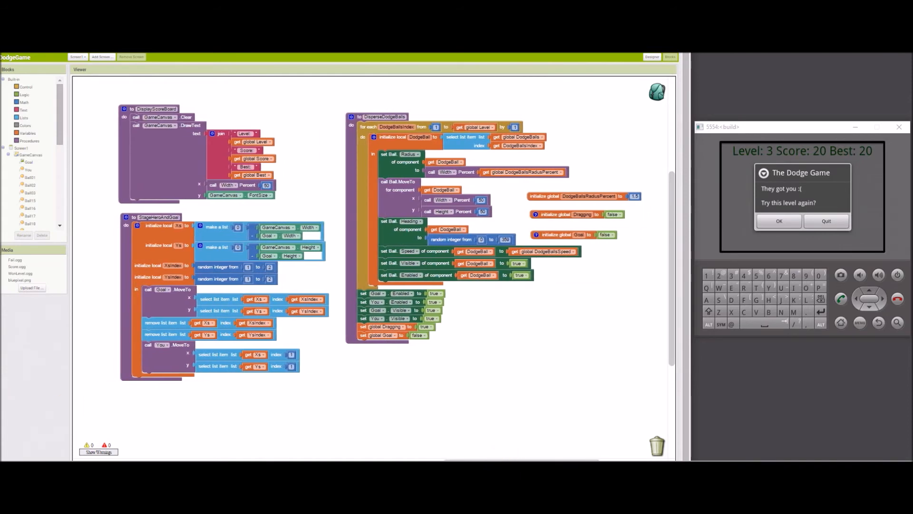
mouse_move(111, 117)
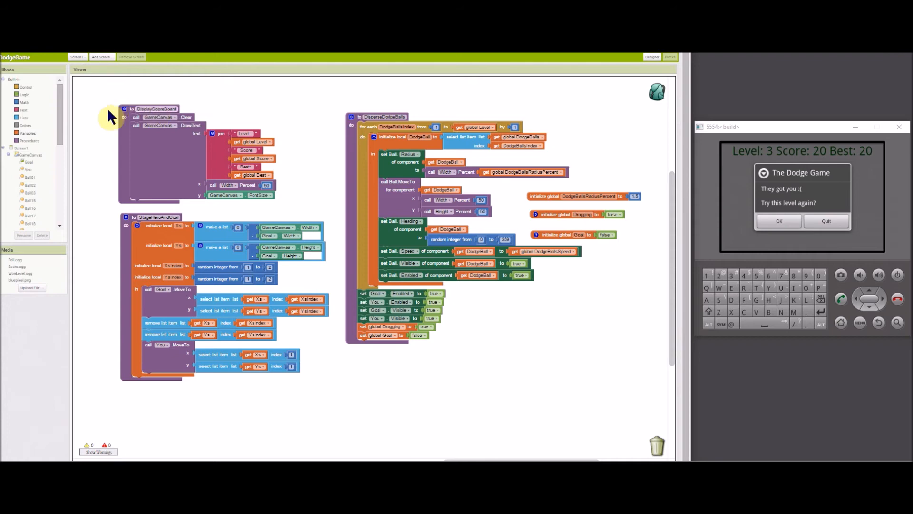
mouse_move(112, 133)
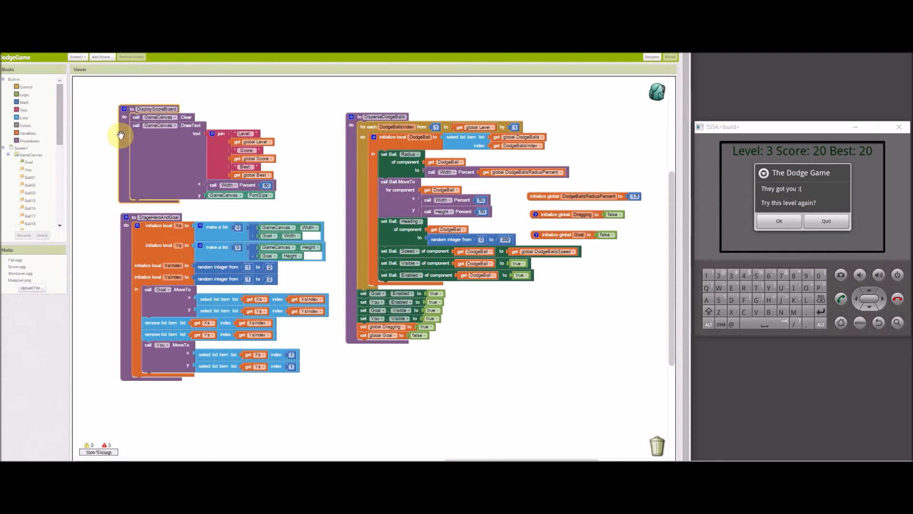
mouse_move(140, 148)
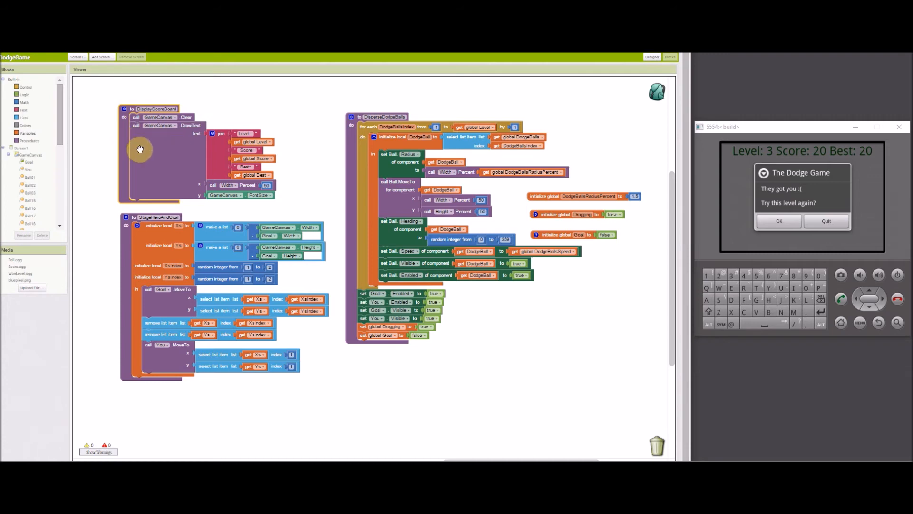
mouse_move(162, 153)
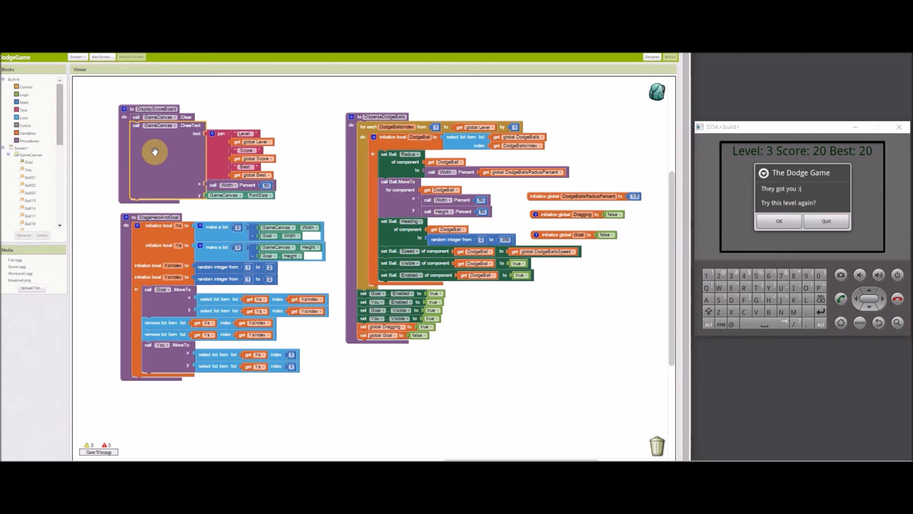
mouse_move(164, 164)
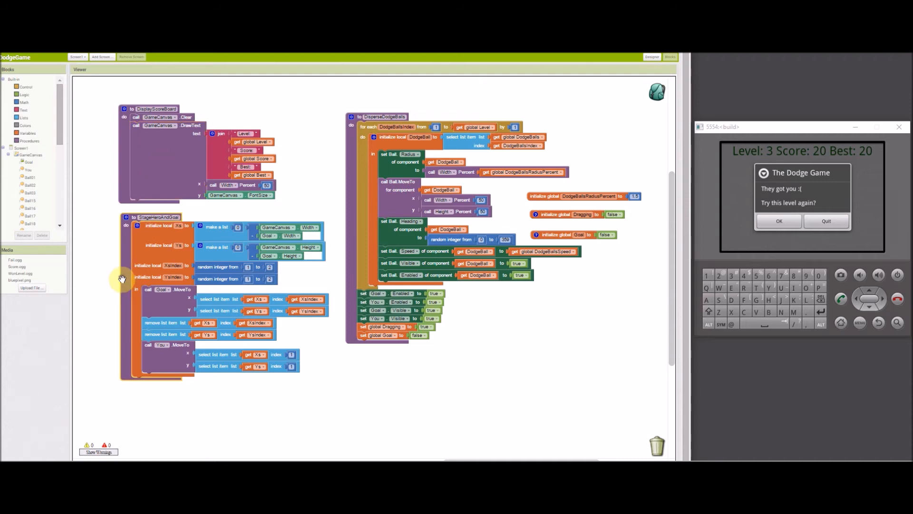
mouse_move(122, 279)
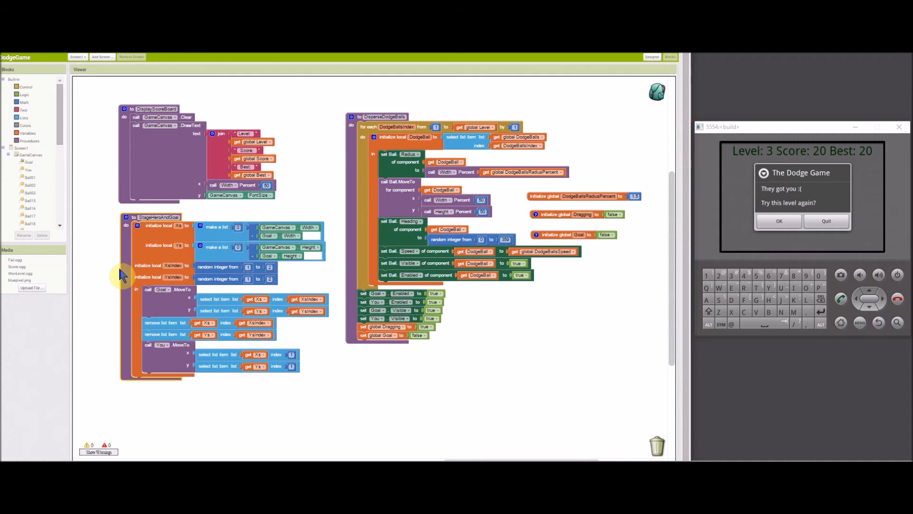
mouse_move(194, 291)
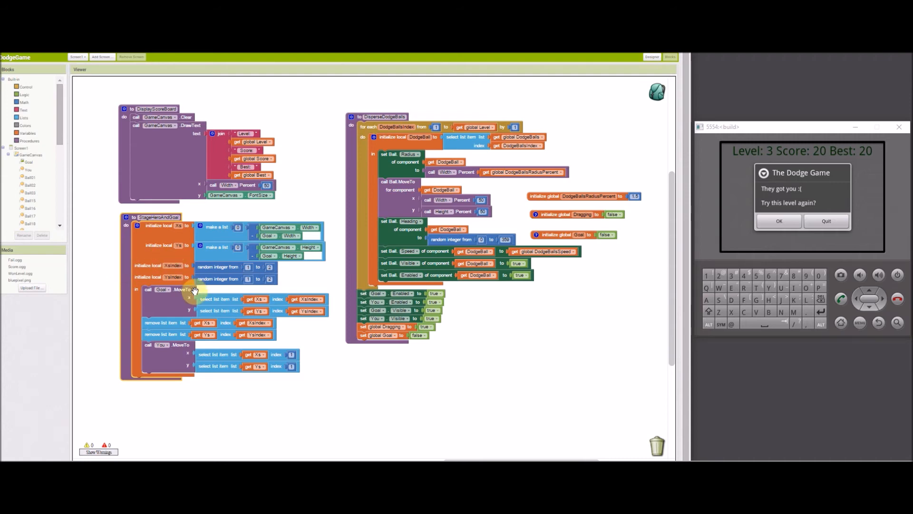
mouse_move(193, 289)
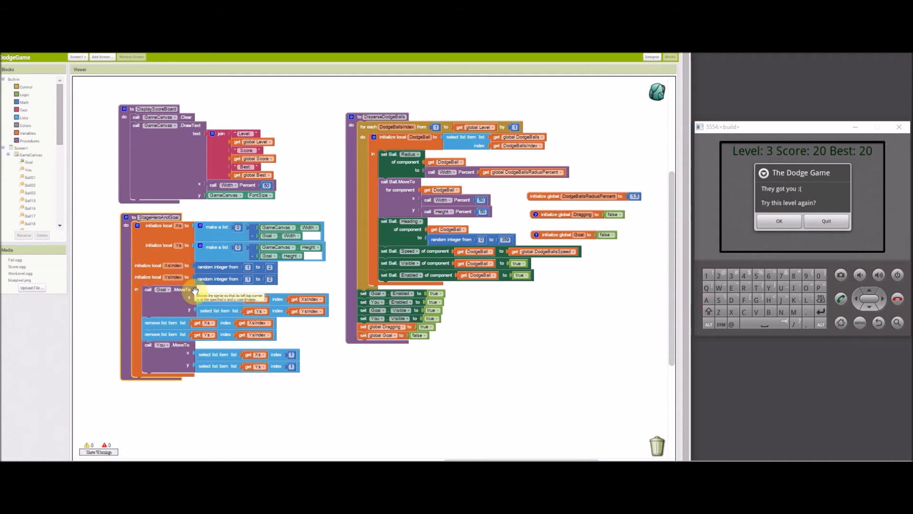
mouse_move(169, 364)
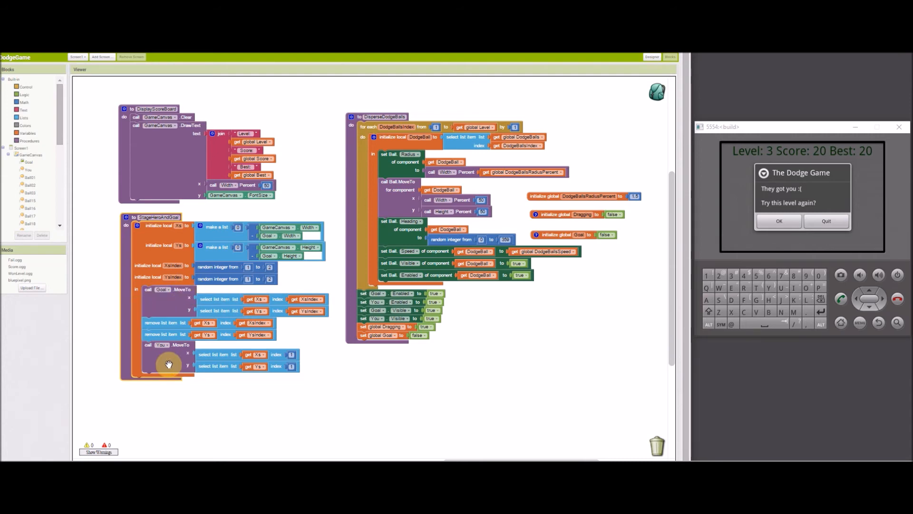
mouse_move(171, 305)
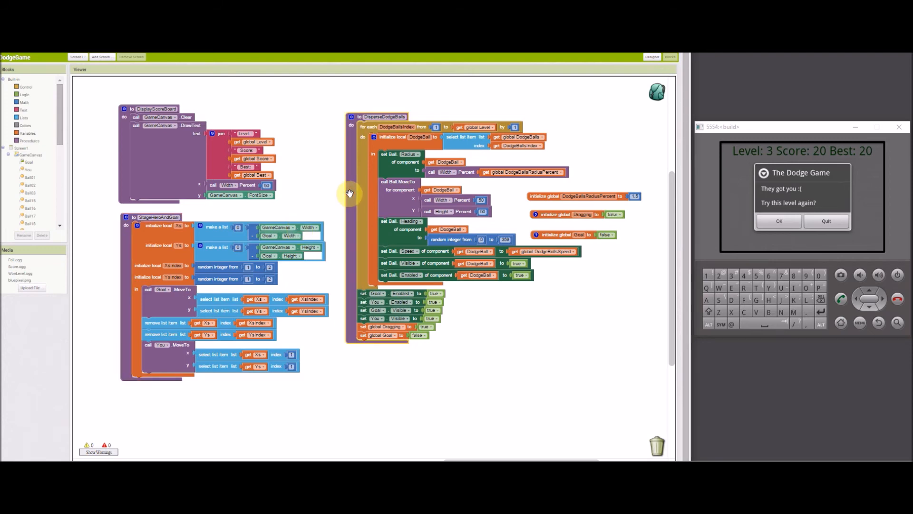
mouse_move(349, 194)
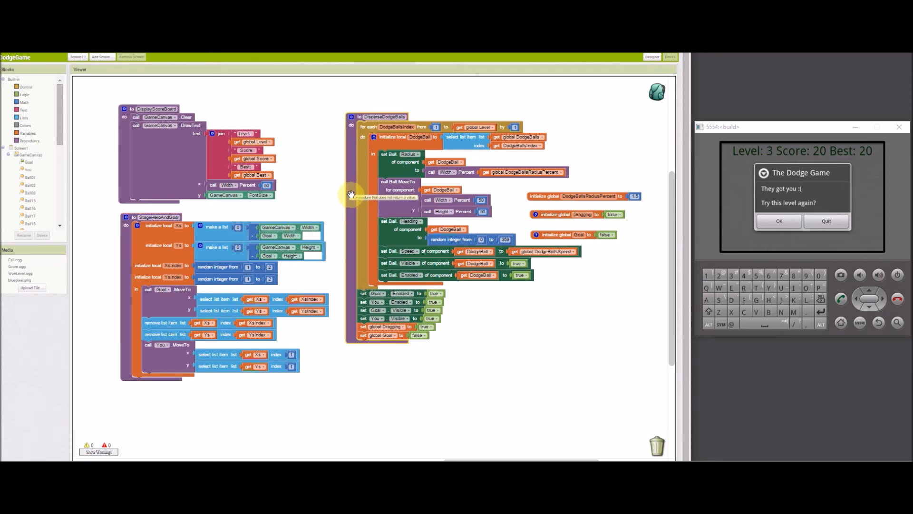
mouse_move(357, 198)
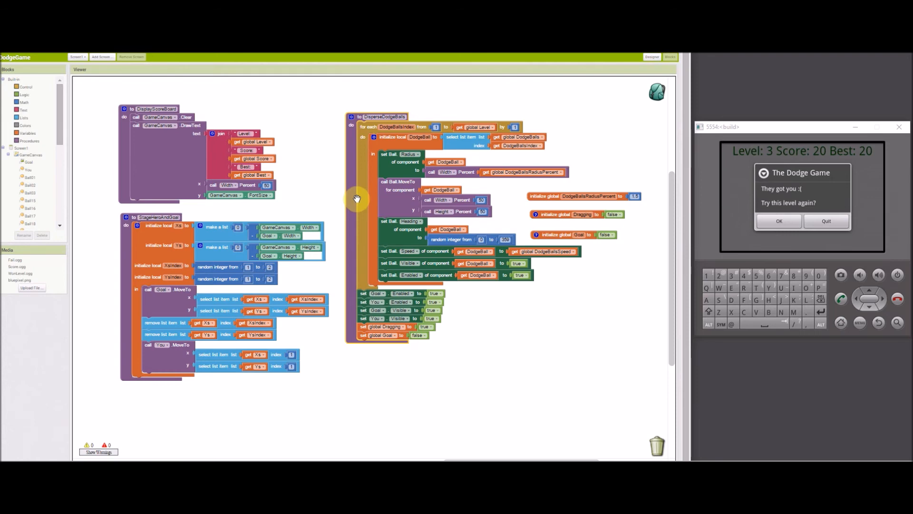
mouse_move(413, 206)
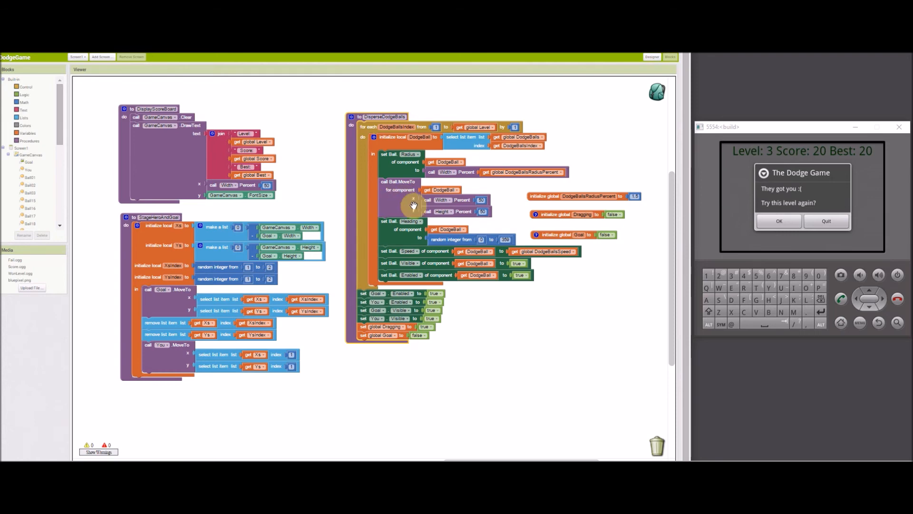
mouse_move(454, 239)
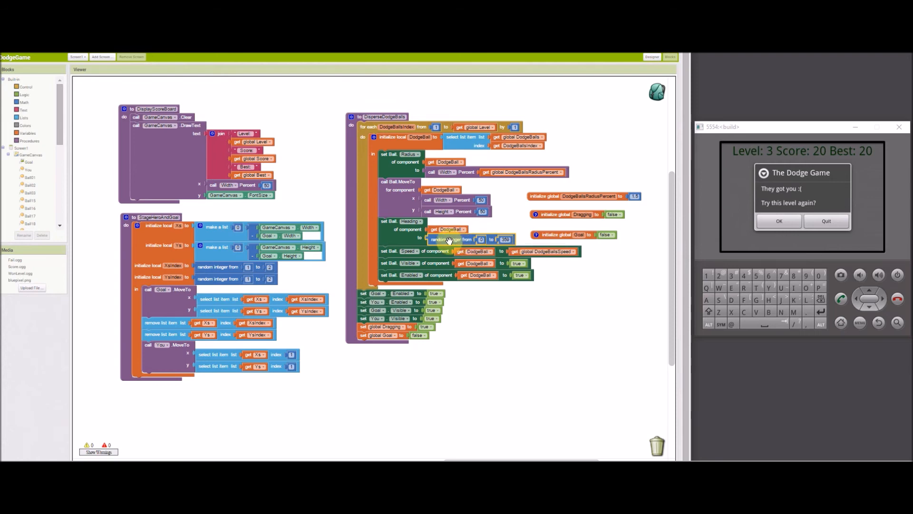
mouse_move(439, 239)
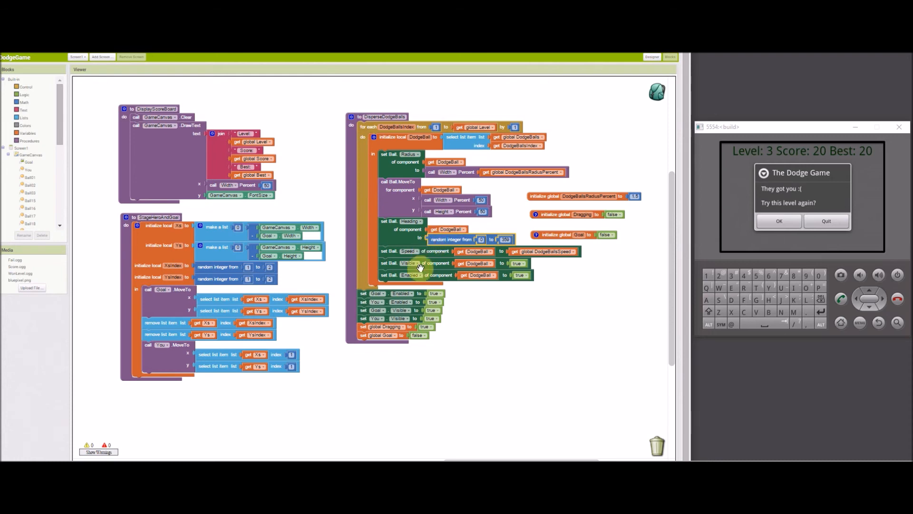
mouse_move(372, 327)
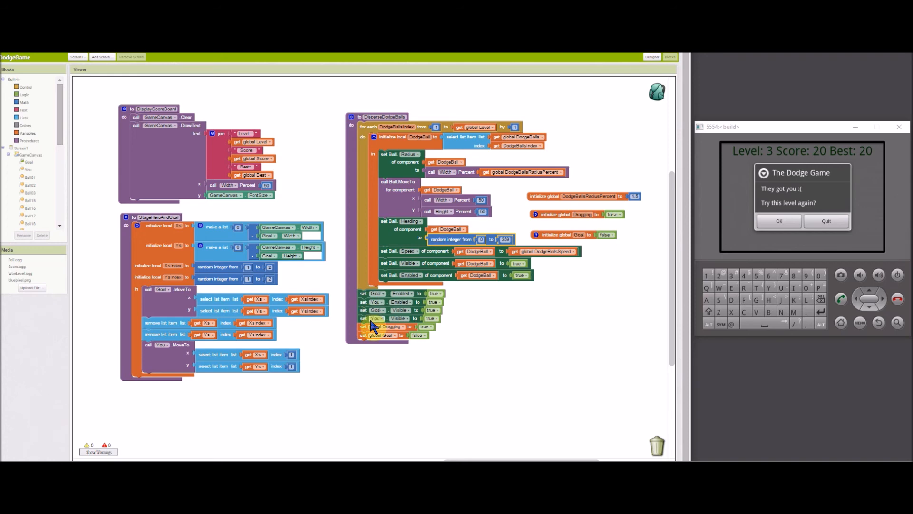
mouse_move(372, 326)
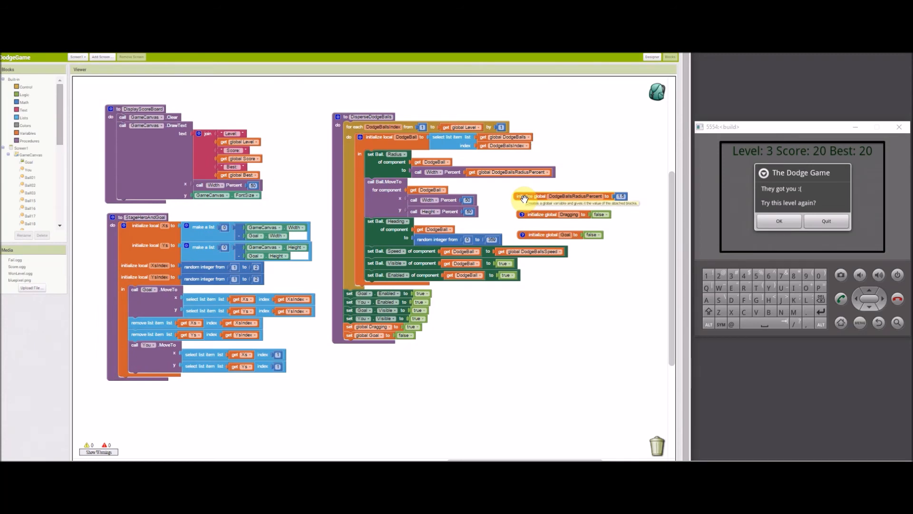
mouse_move(454, 451)
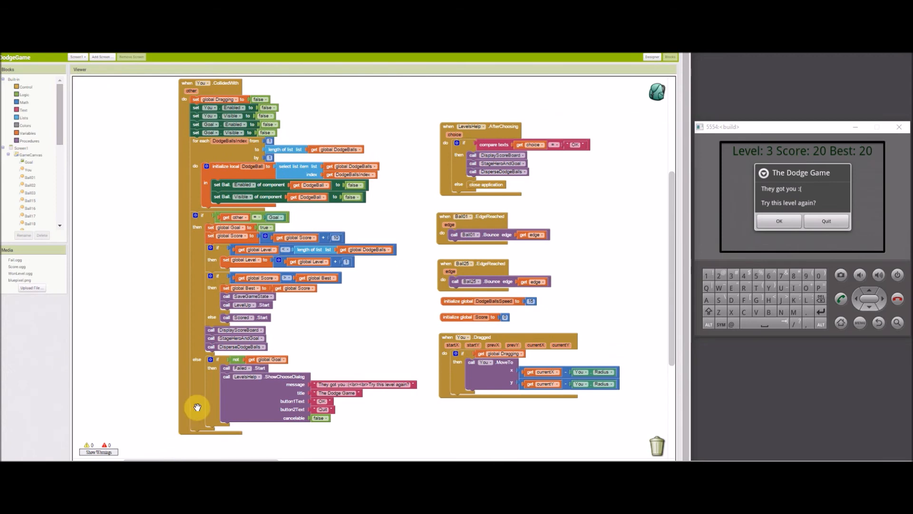
mouse_move(201, 361)
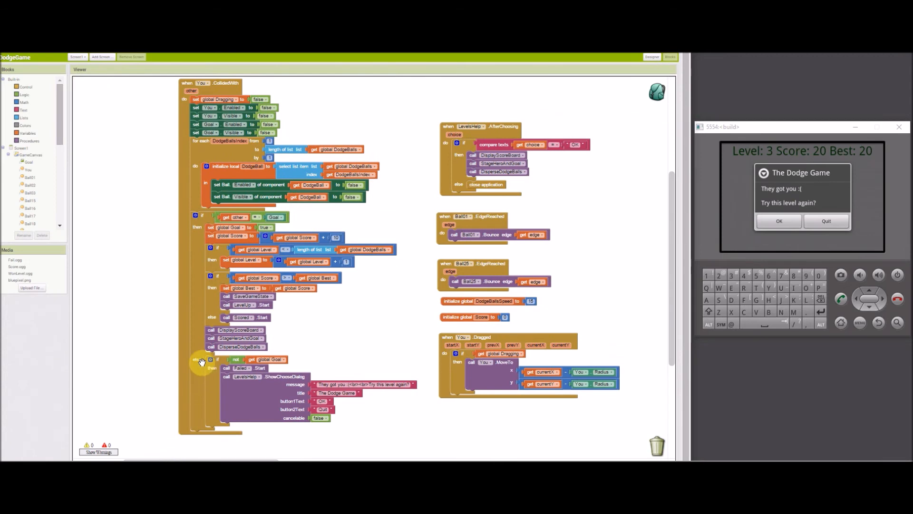
mouse_move(181, 317)
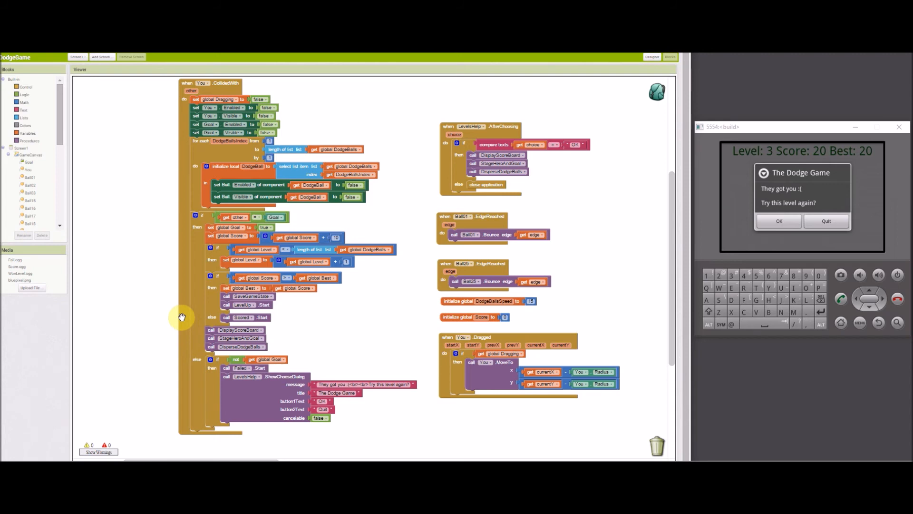
mouse_move(179, 317)
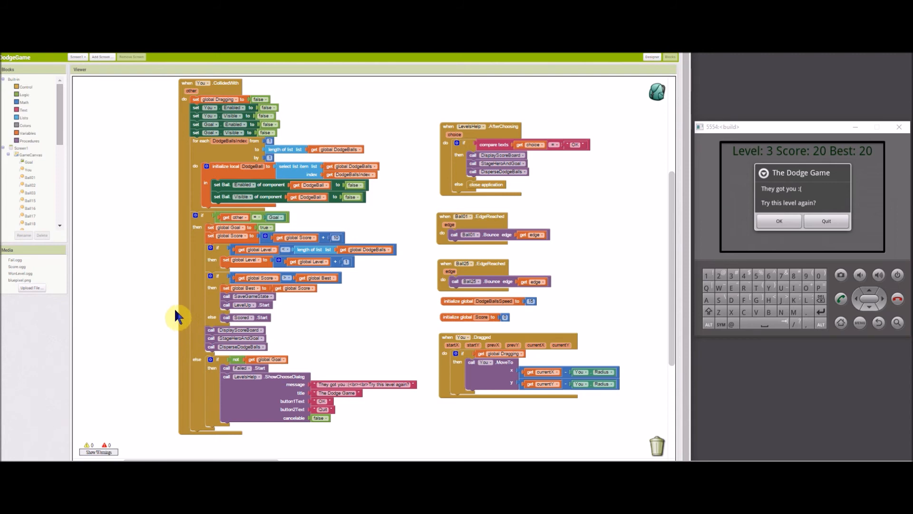
mouse_move(192, 290)
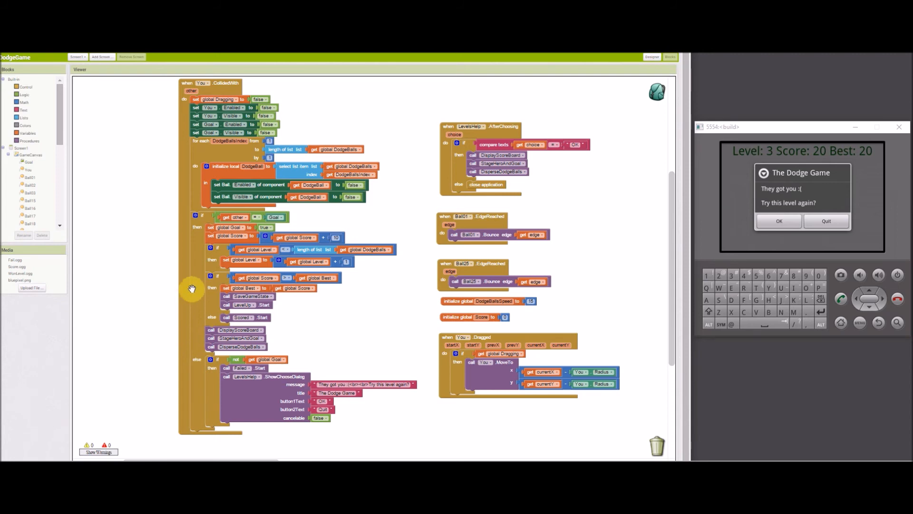
mouse_move(187, 267)
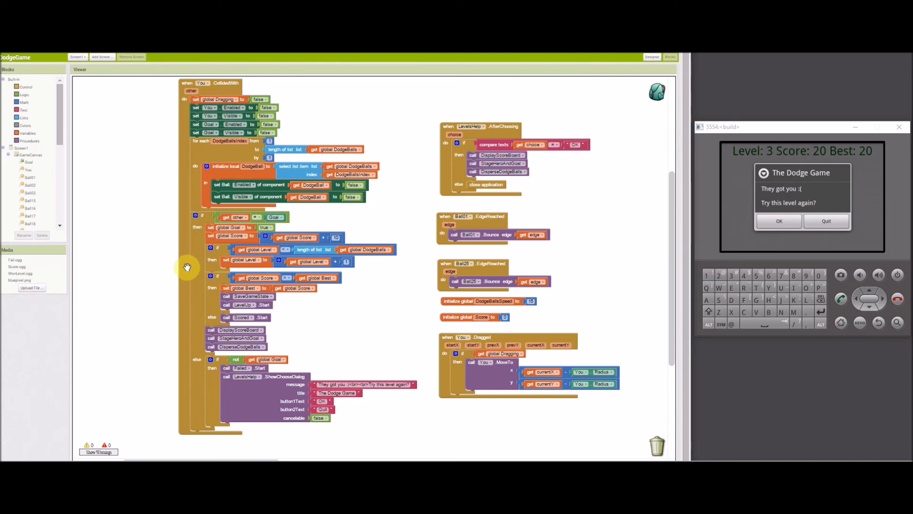
mouse_move(183, 263)
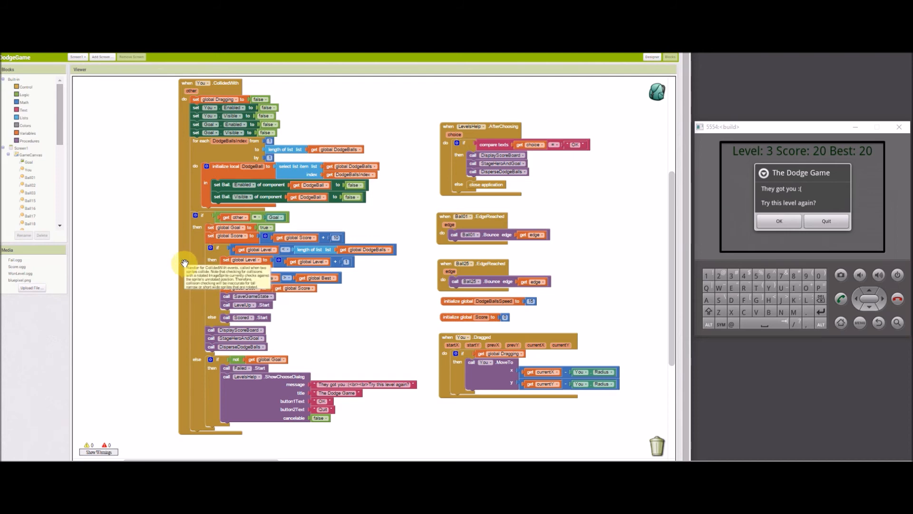
mouse_move(186, 169)
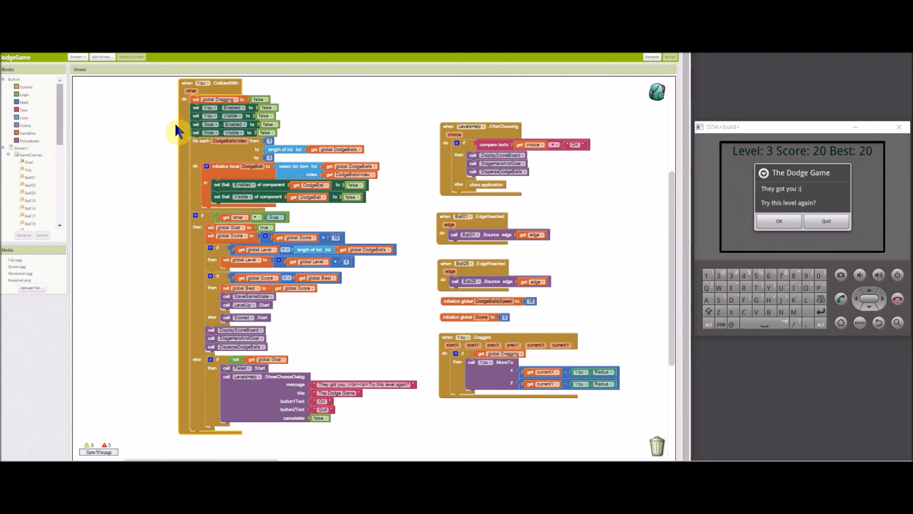
mouse_move(189, 104)
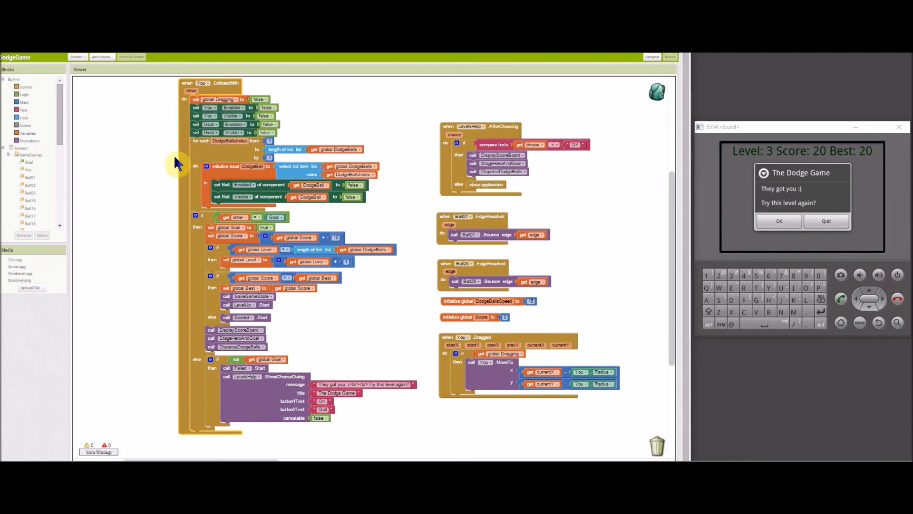
mouse_move(171, 171)
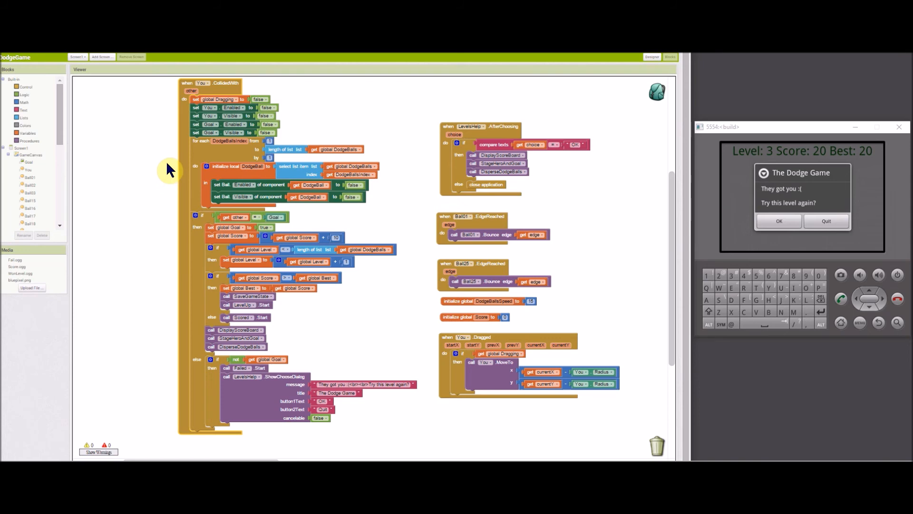
mouse_move(181, 130)
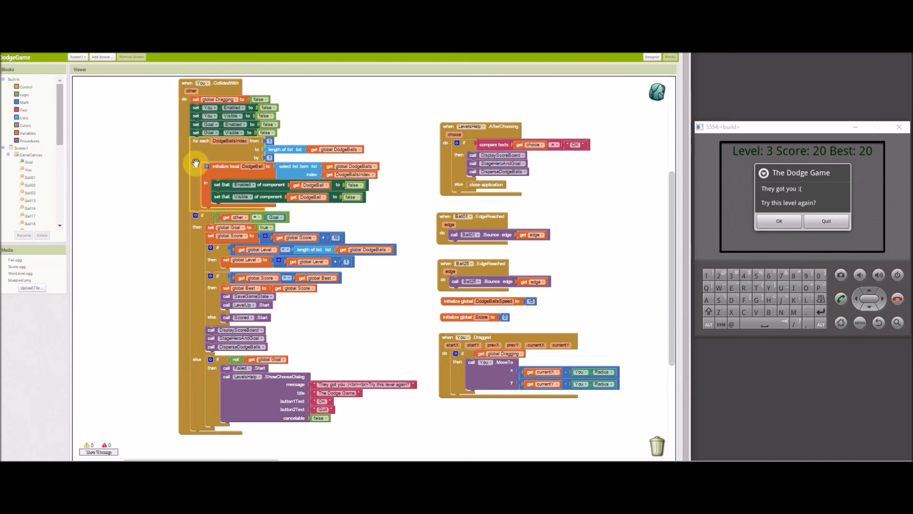
mouse_move(196, 164)
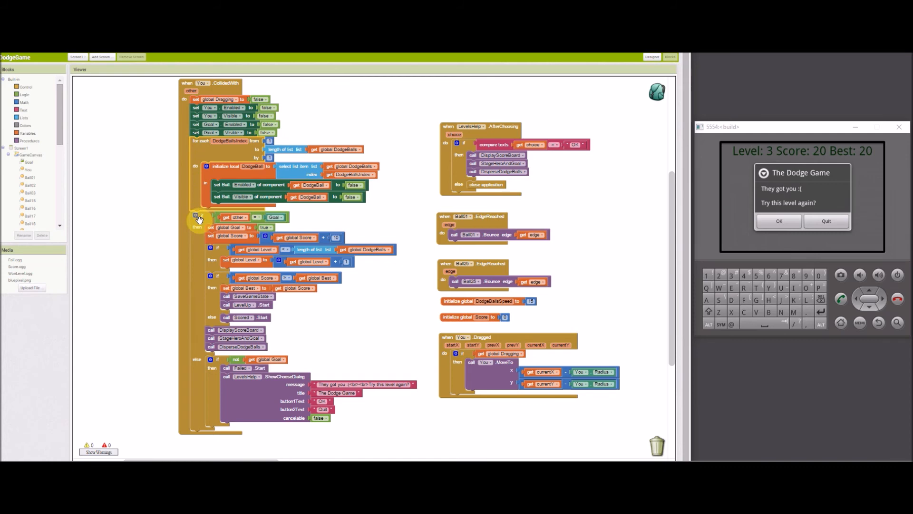
mouse_move(200, 218)
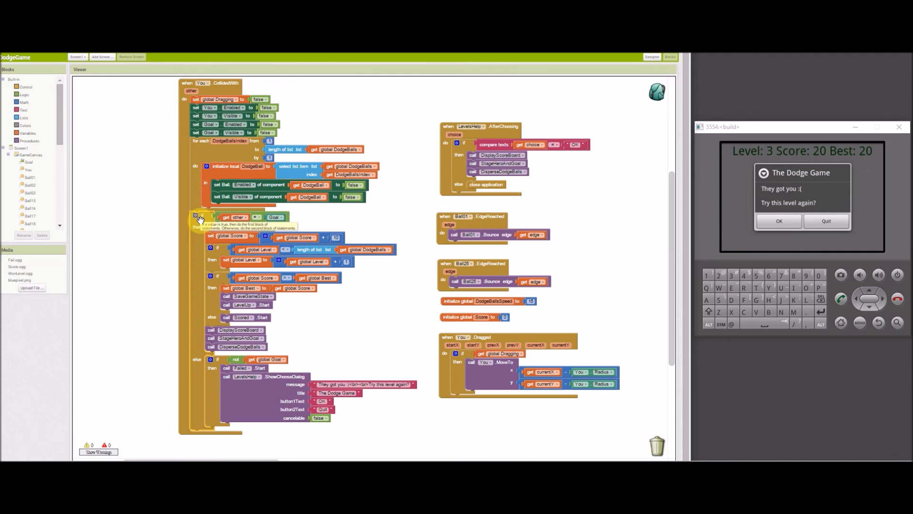
mouse_move(210, 221)
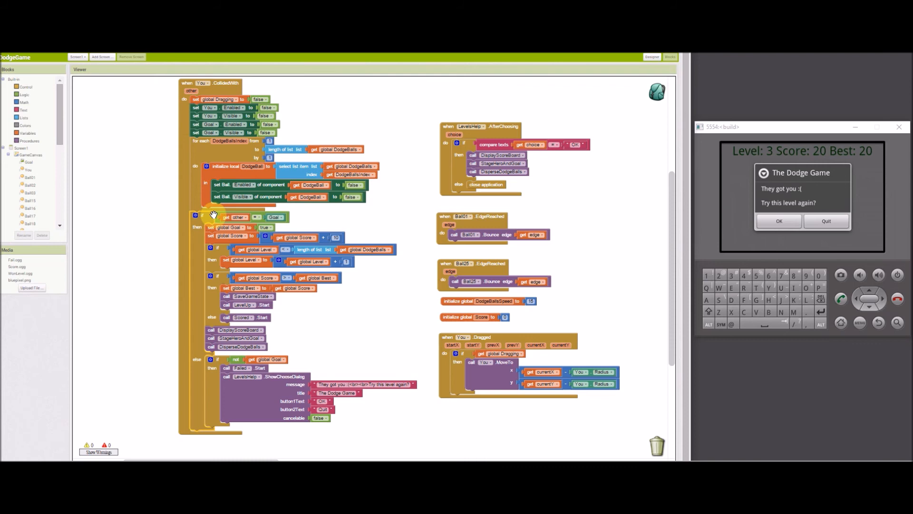
mouse_move(212, 216)
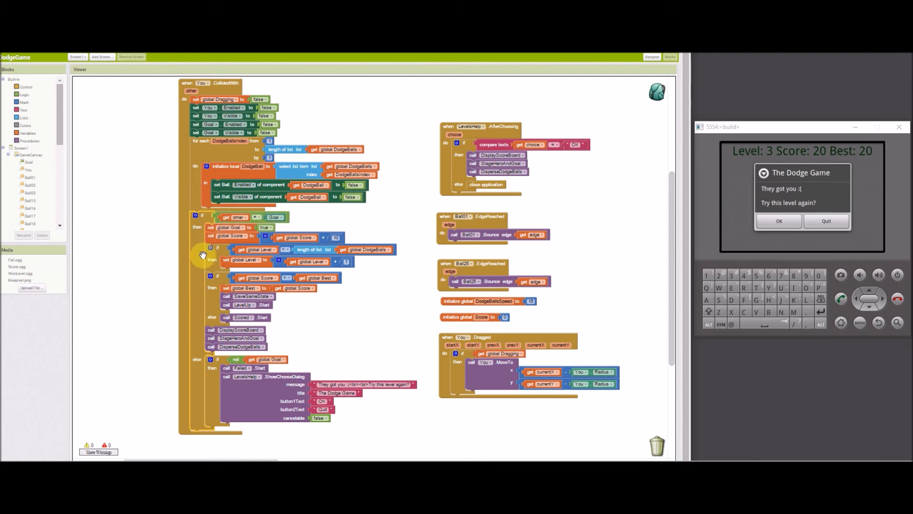
mouse_move(212, 227)
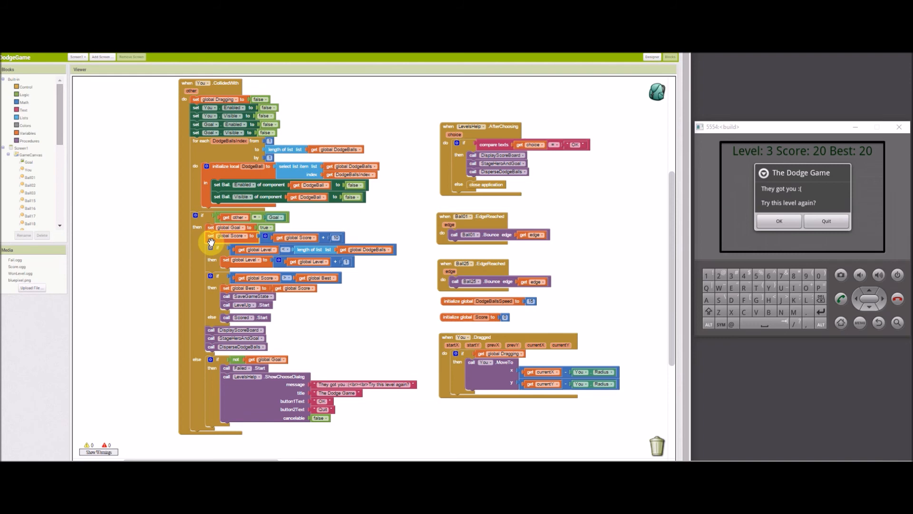
mouse_move(234, 275)
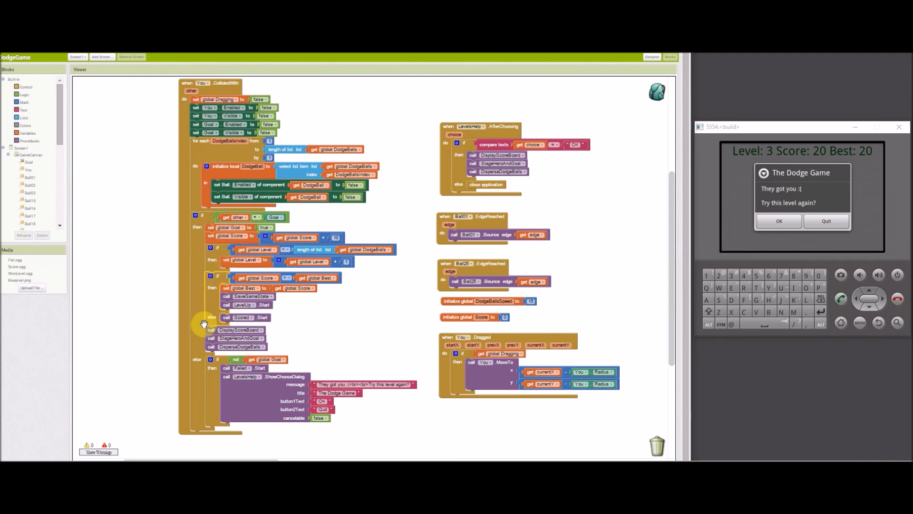
mouse_move(204, 323)
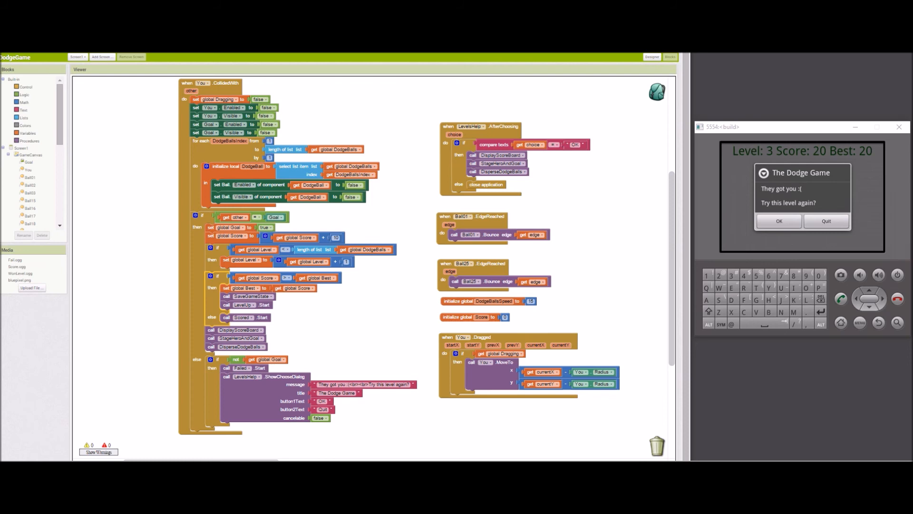
mouse_move(147, 265)
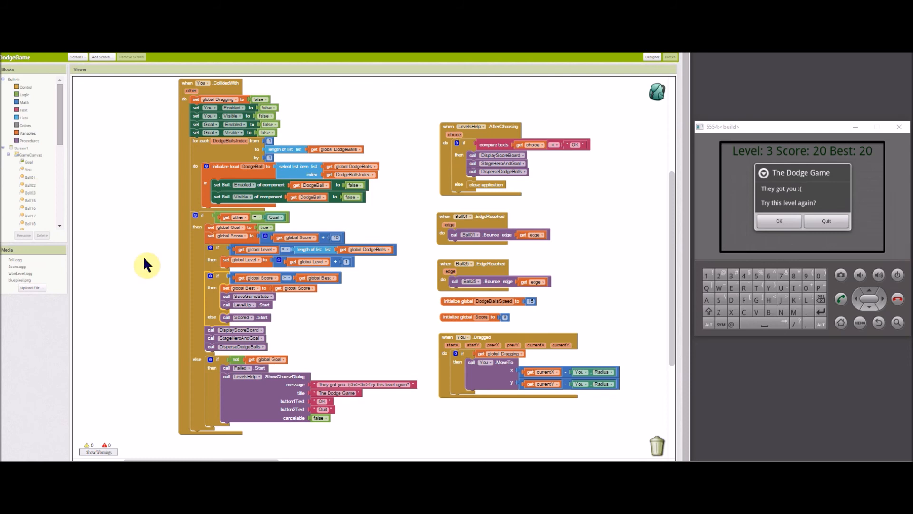
mouse_move(242, 314)
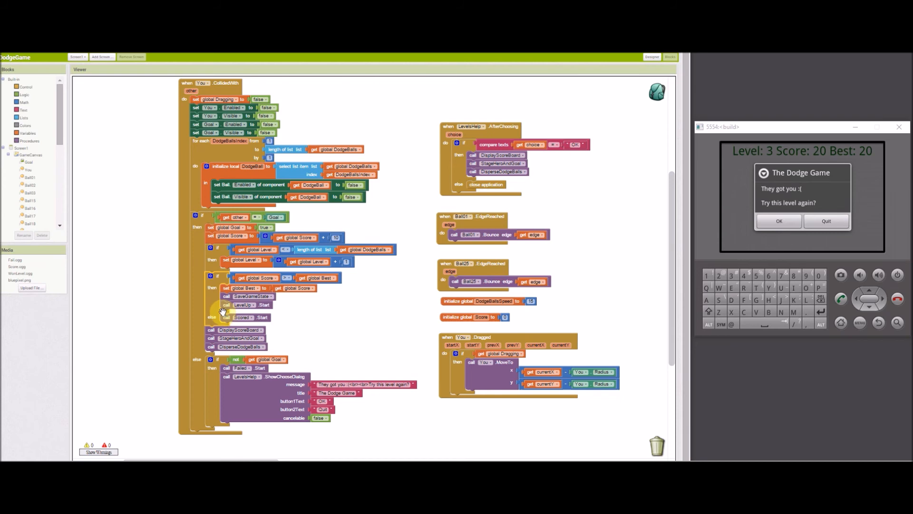
mouse_move(221, 311)
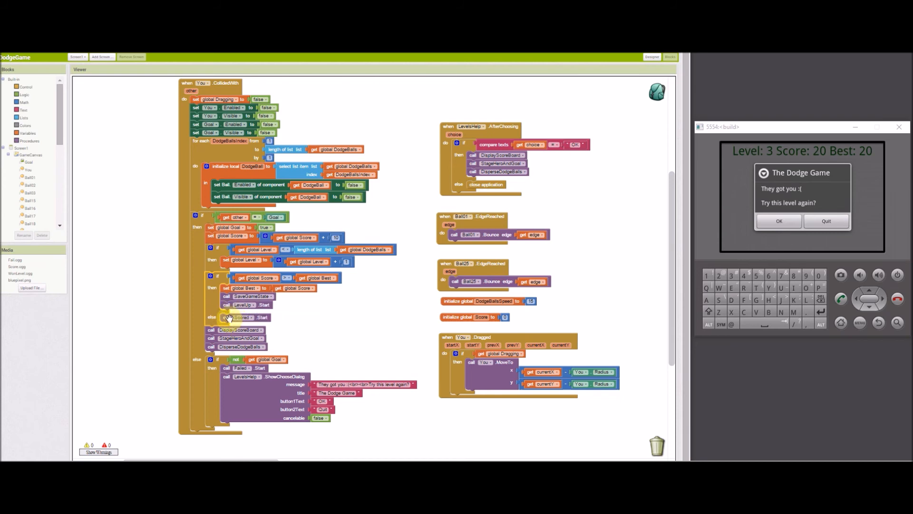
mouse_move(244, 317)
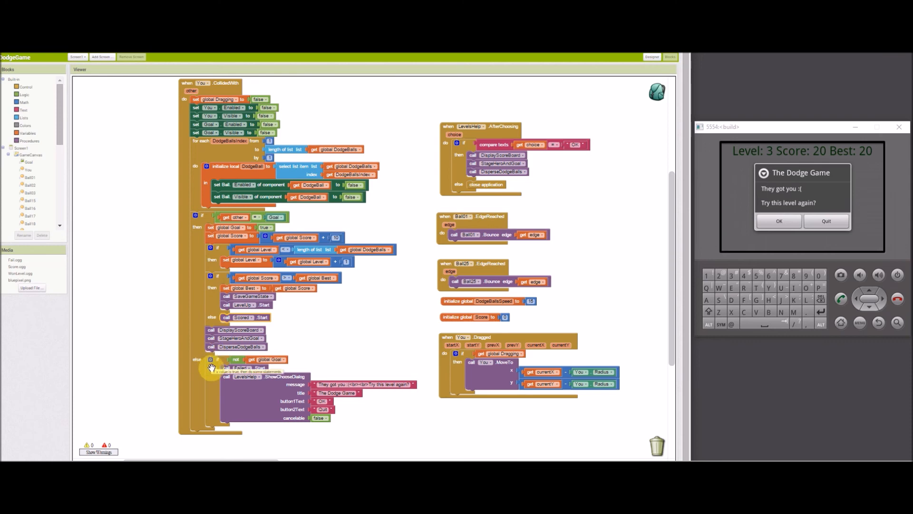
left_click(211, 364)
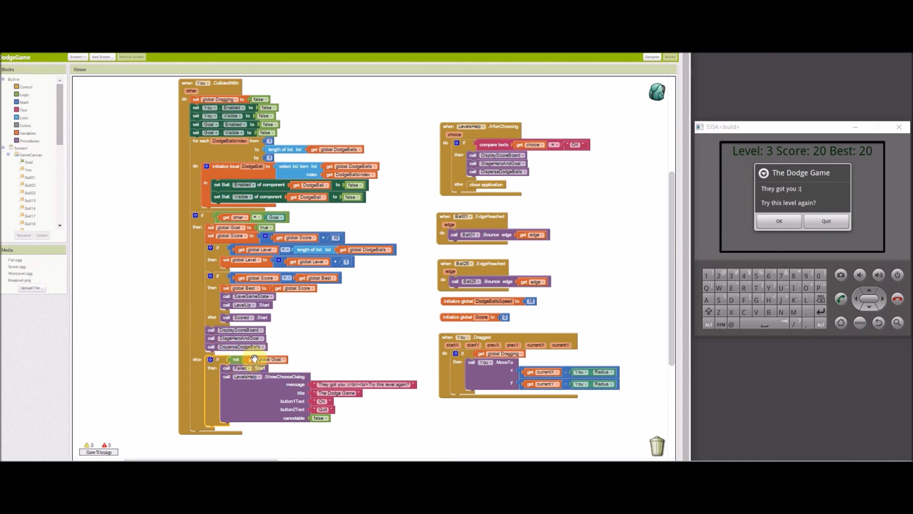
mouse_move(192, 379)
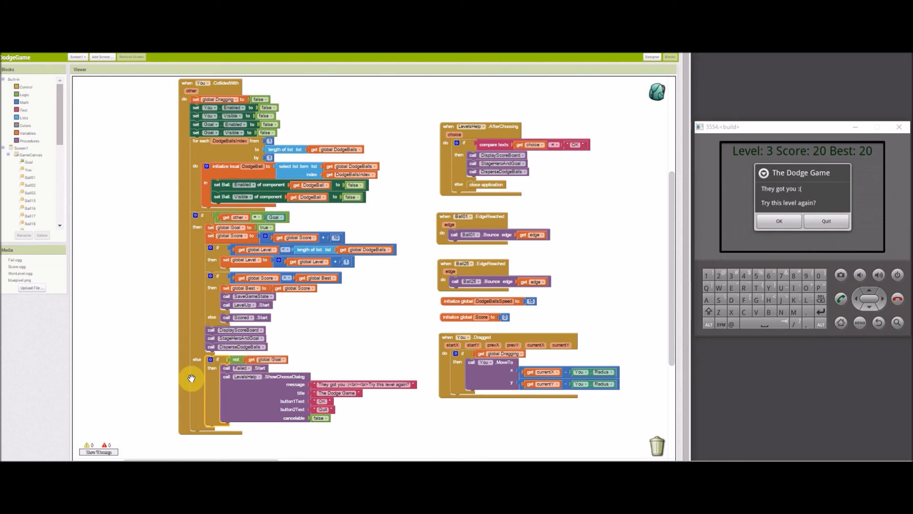
mouse_move(239, 397)
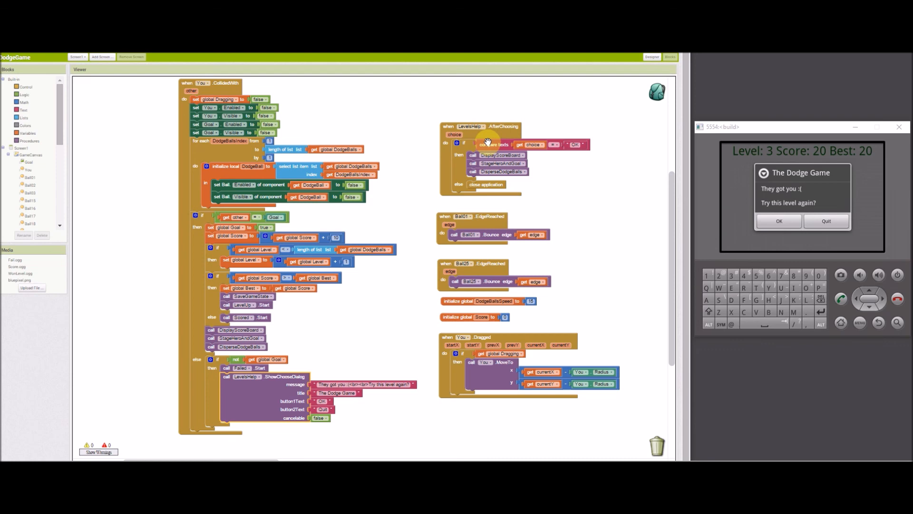
mouse_move(560, 150)
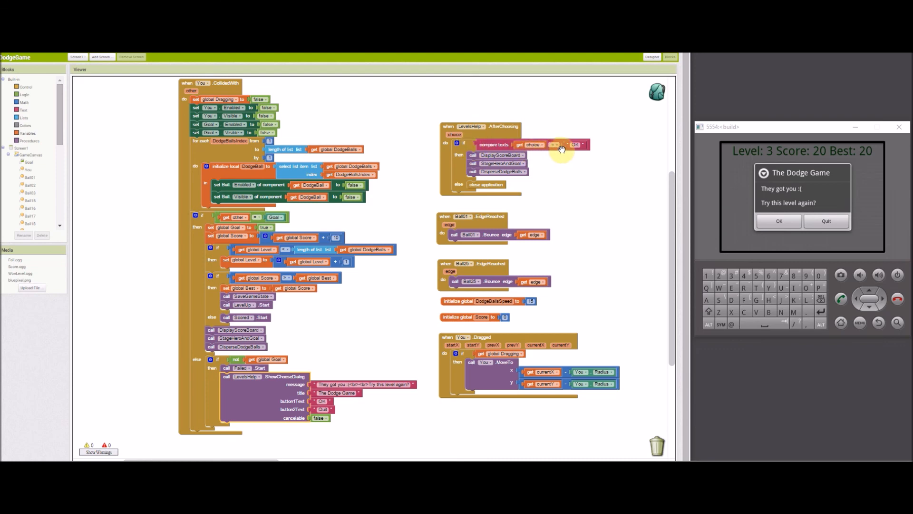
mouse_move(540, 194)
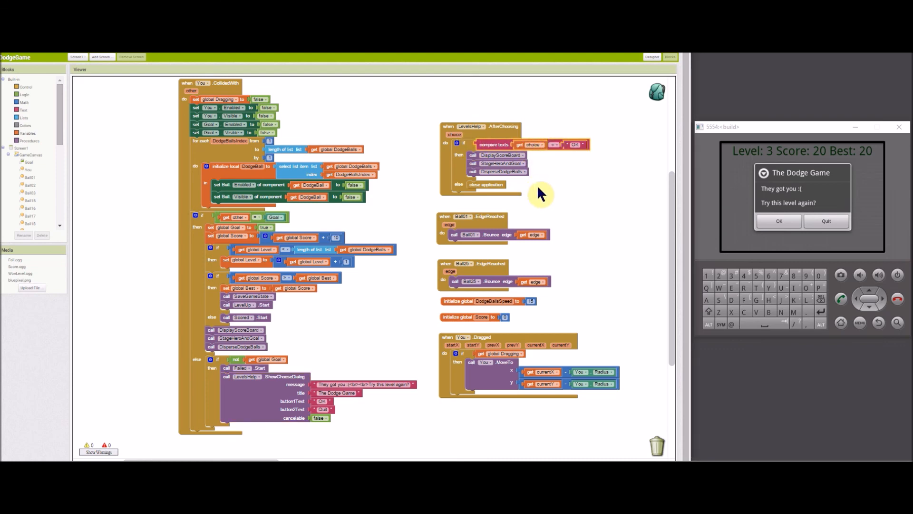
mouse_move(488, 189)
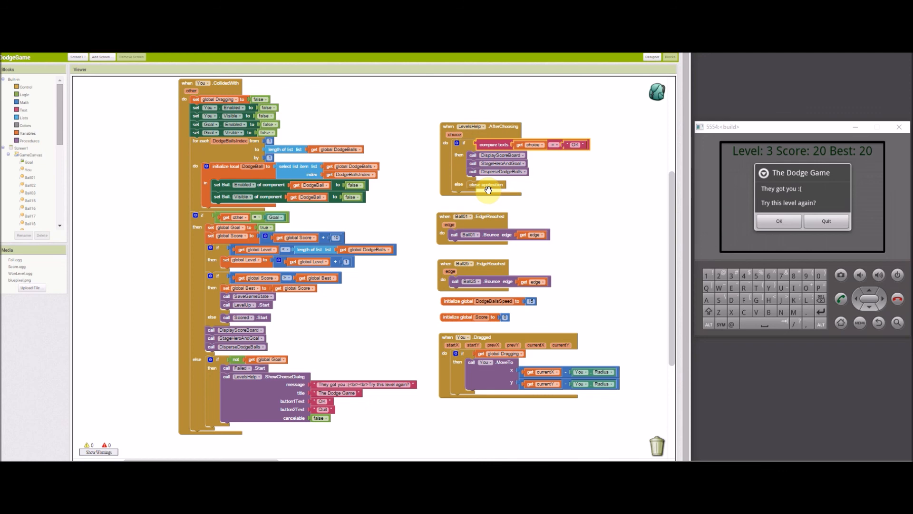
mouse_move(532, 192)
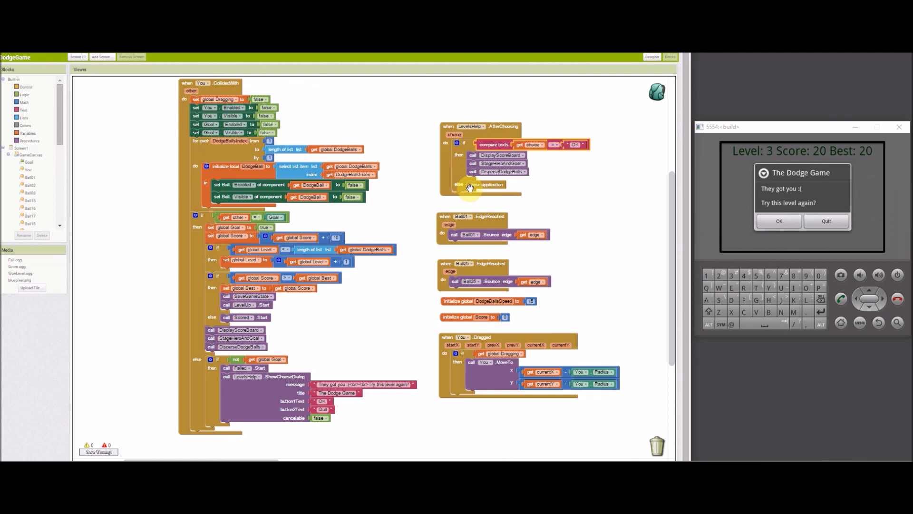
mouse_move(486, 184)
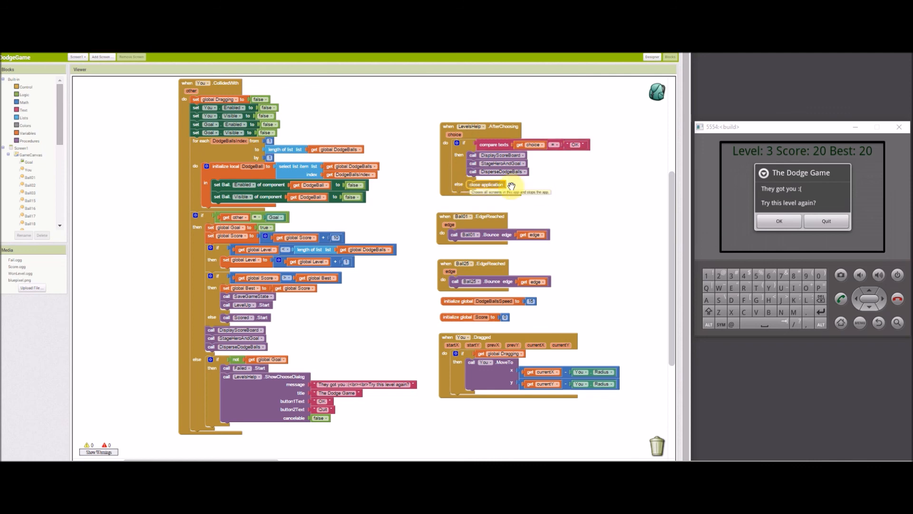
mouse_move(459, 202)
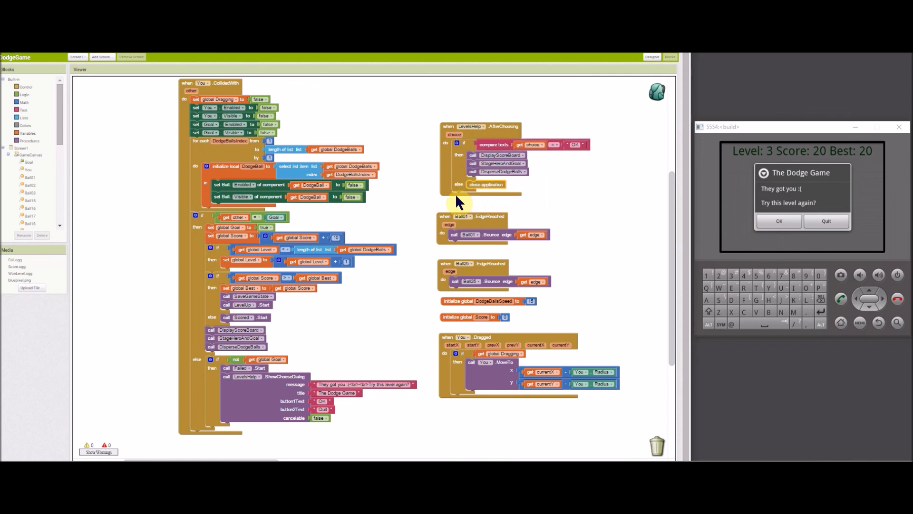
mouse_move(427, 221)
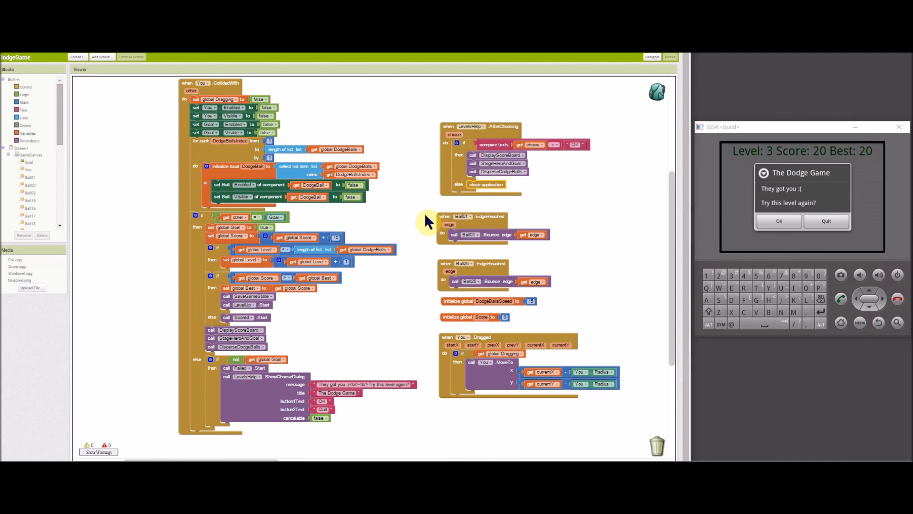
mouse_move(379, 226)
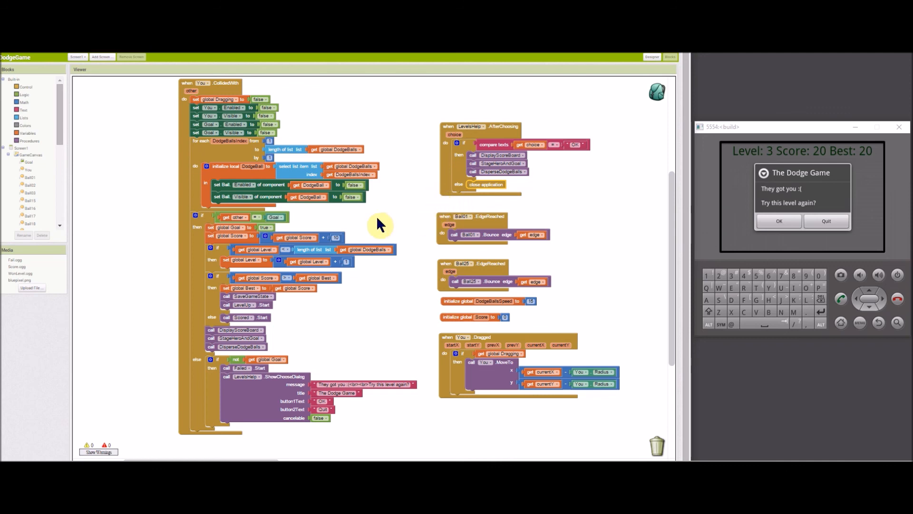
mouse_move(446, 225)
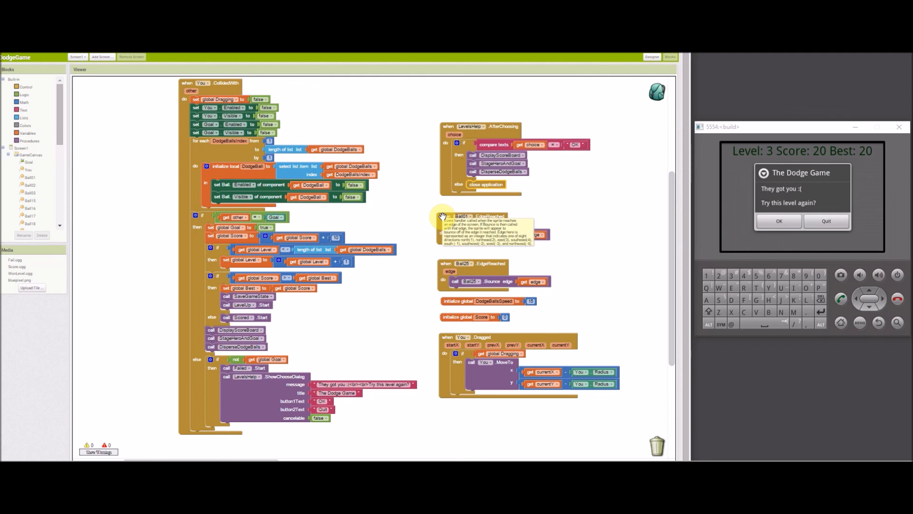
mouse_move(433, 268)
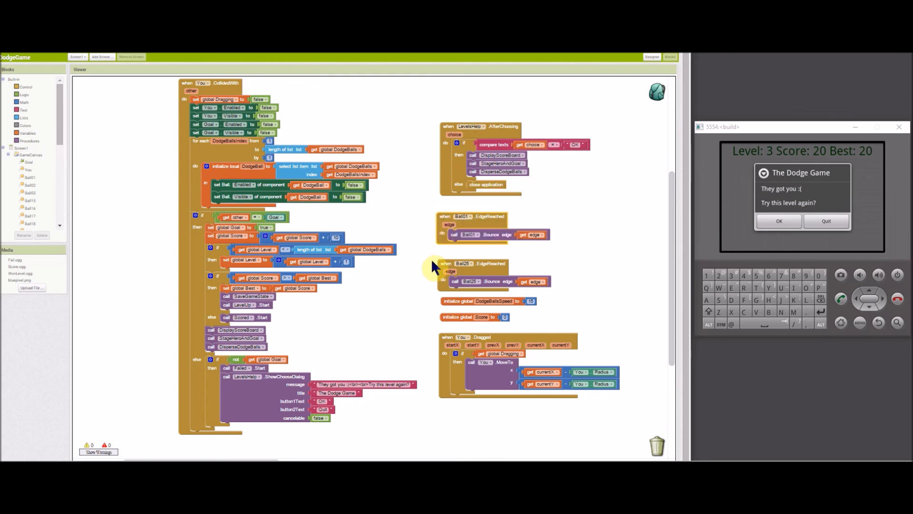
mouse_move(443, 267)
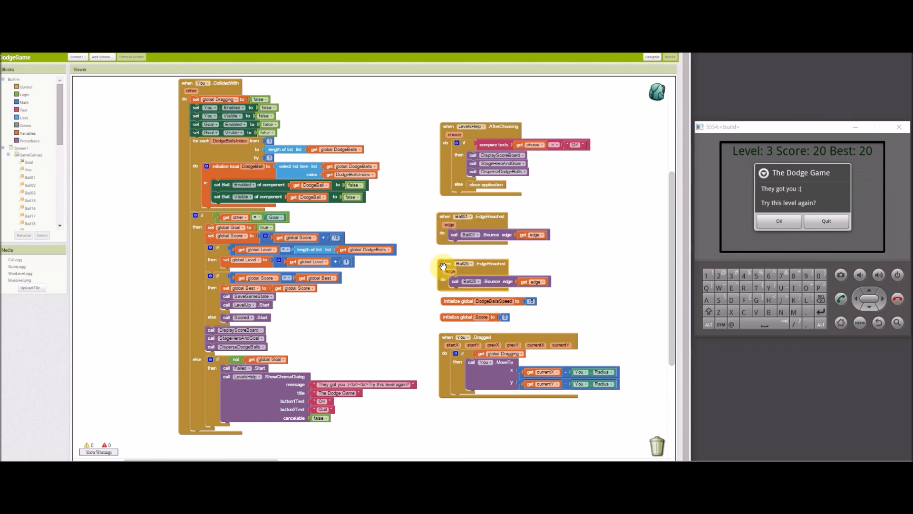
mouse_move(443, 266)
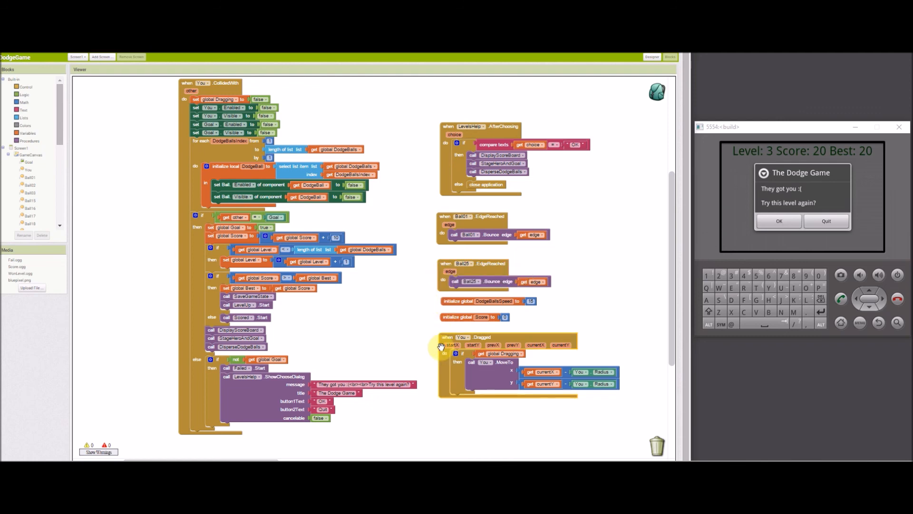
mouse_move(447, 345)
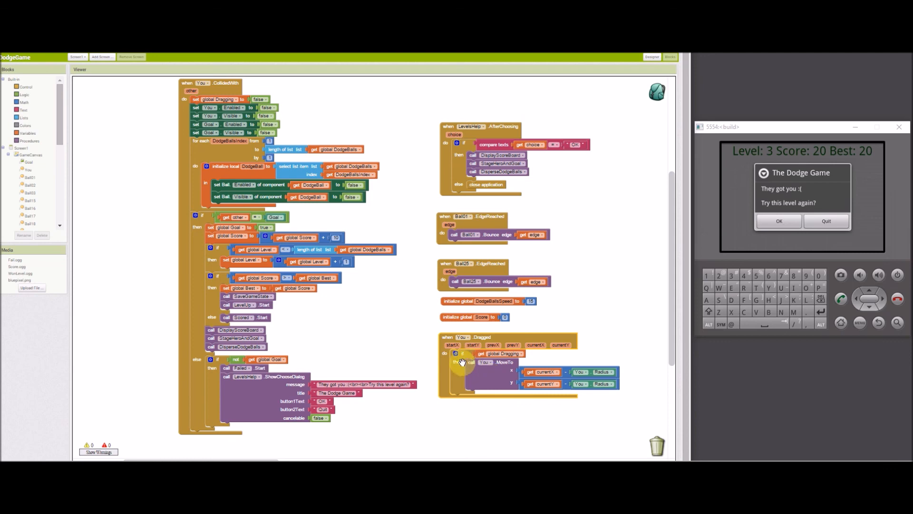
mouse_move(453, 438)
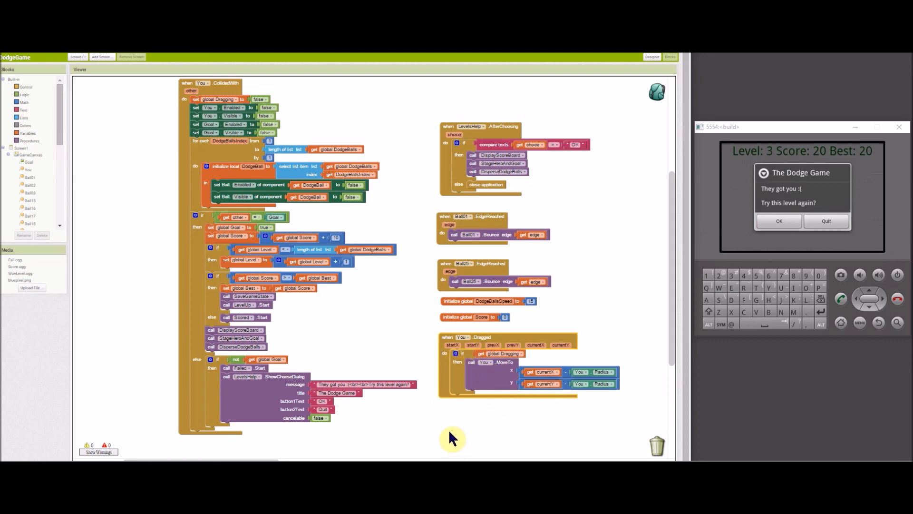
mouse_move(114, 390)
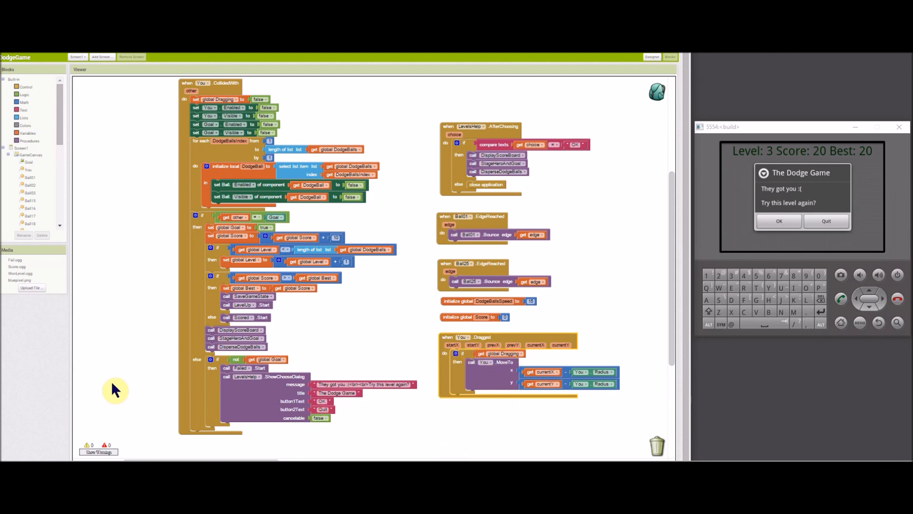
mouse_move(374, 344)
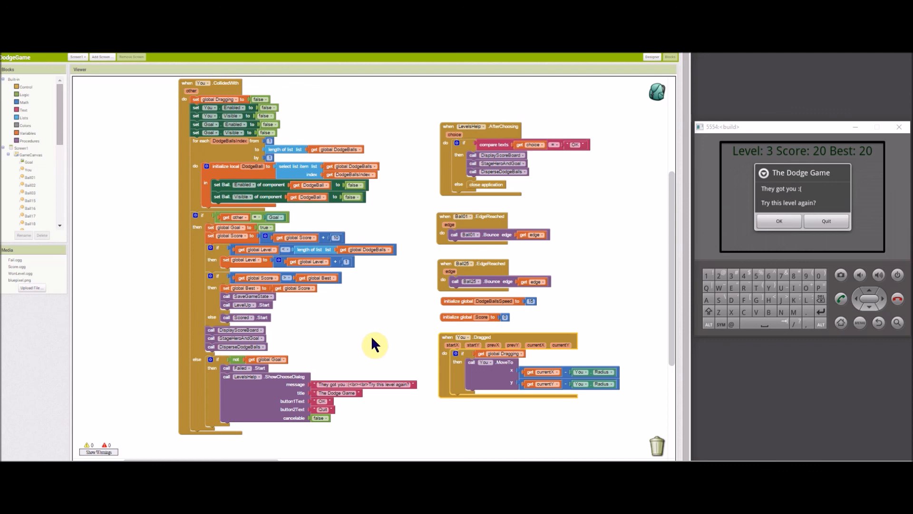